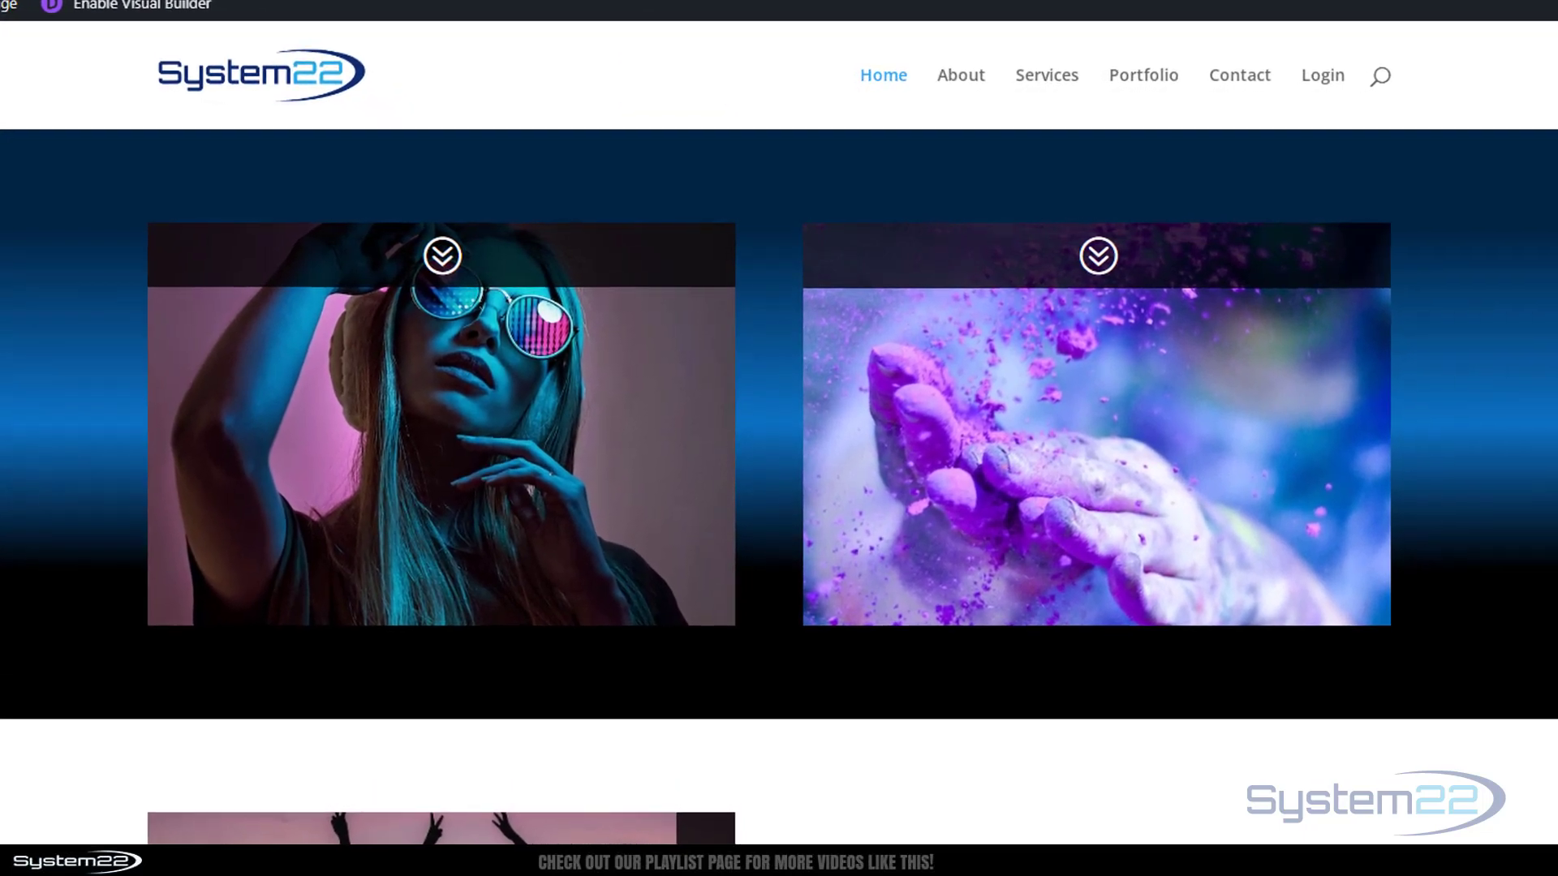
# Reach the WordPress dashboard from the site-name menu and launch Appearance > Customize
pyautogui.scroll(-3)
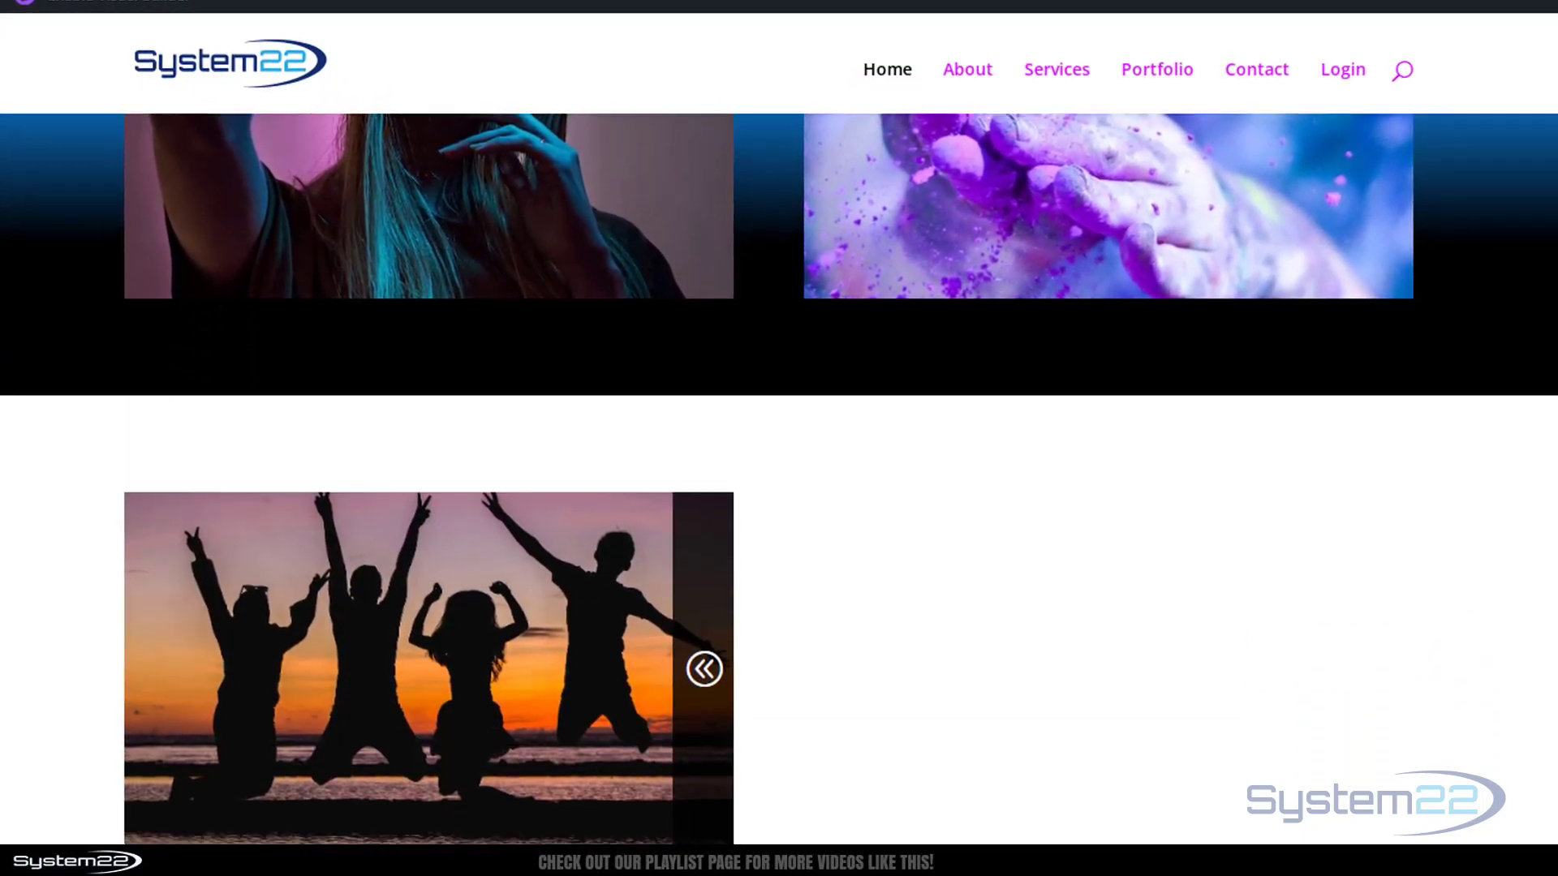
pyautogui.scroll(-3)
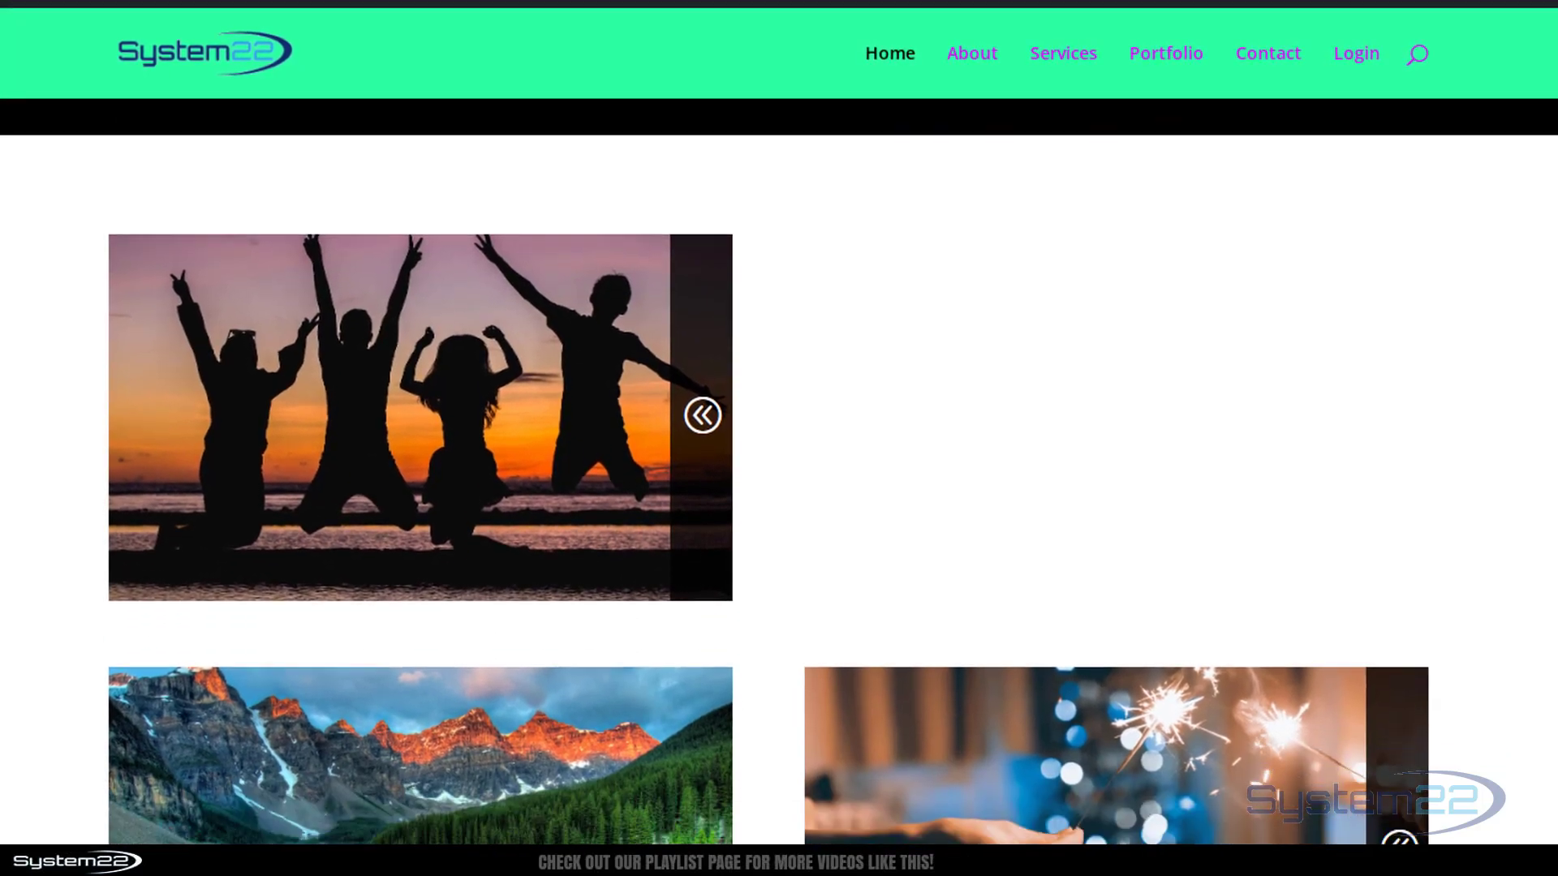
pyautogui.scroll(-3)
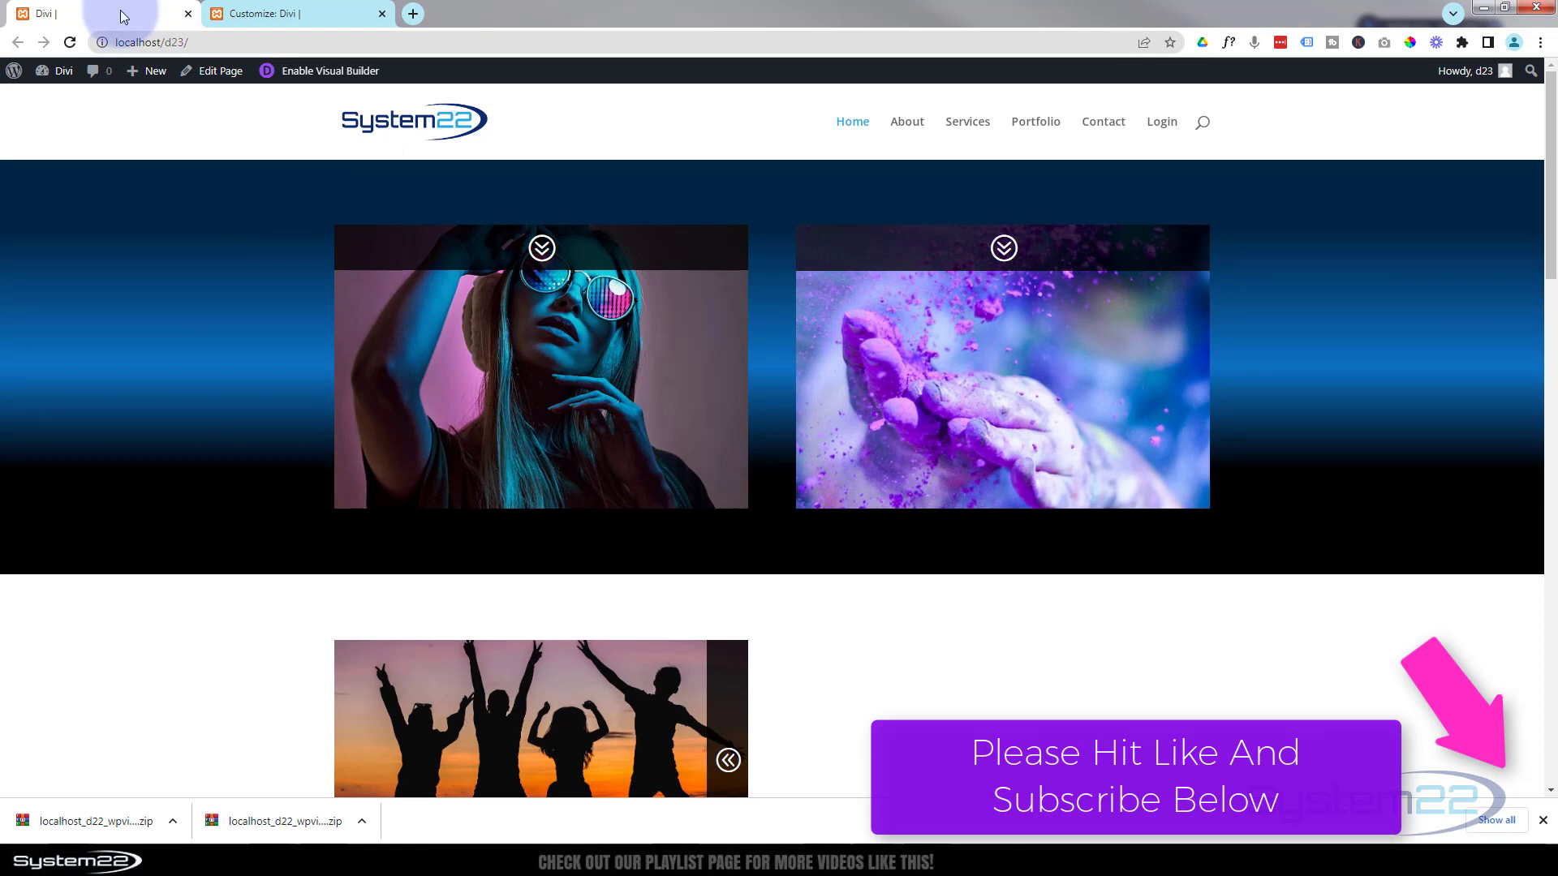
pyautogui.click(64, 70)
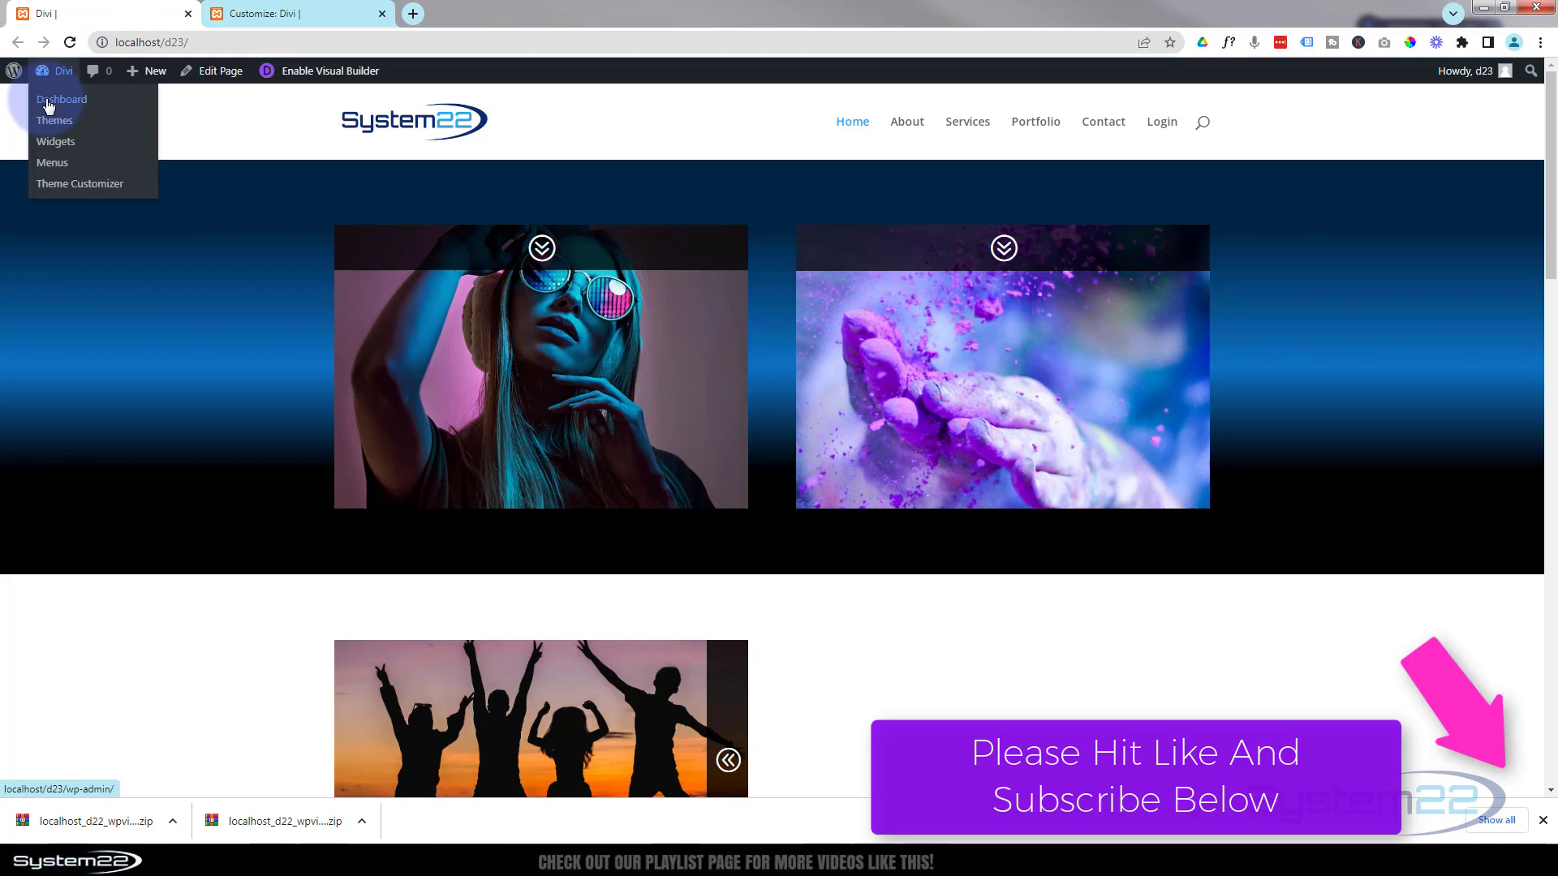
pyautogui.click(60, 99)
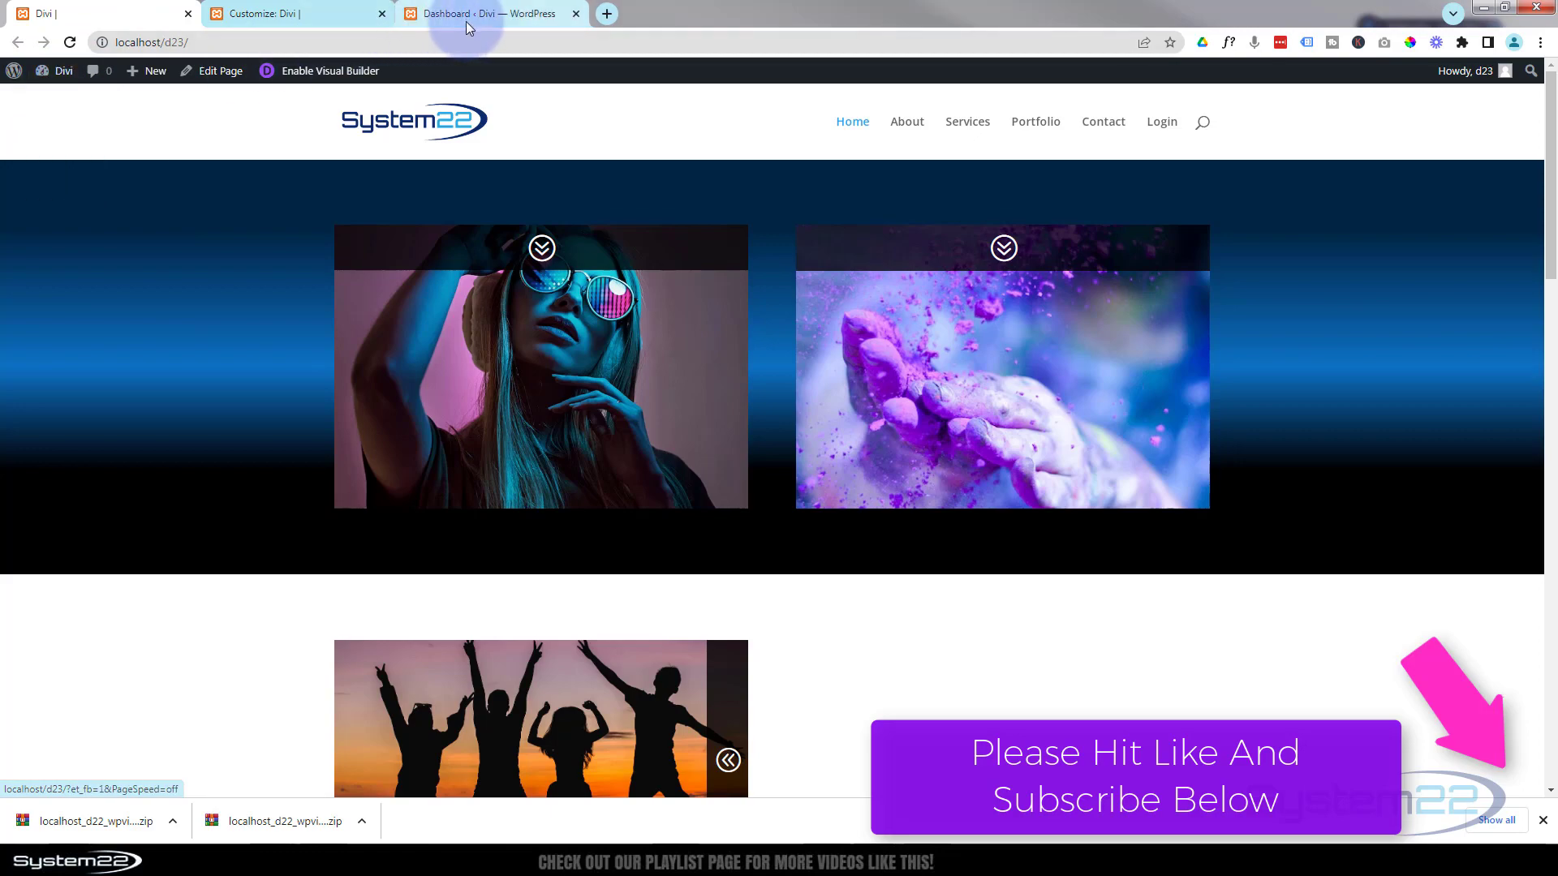
pyautogui.click(495, 14)
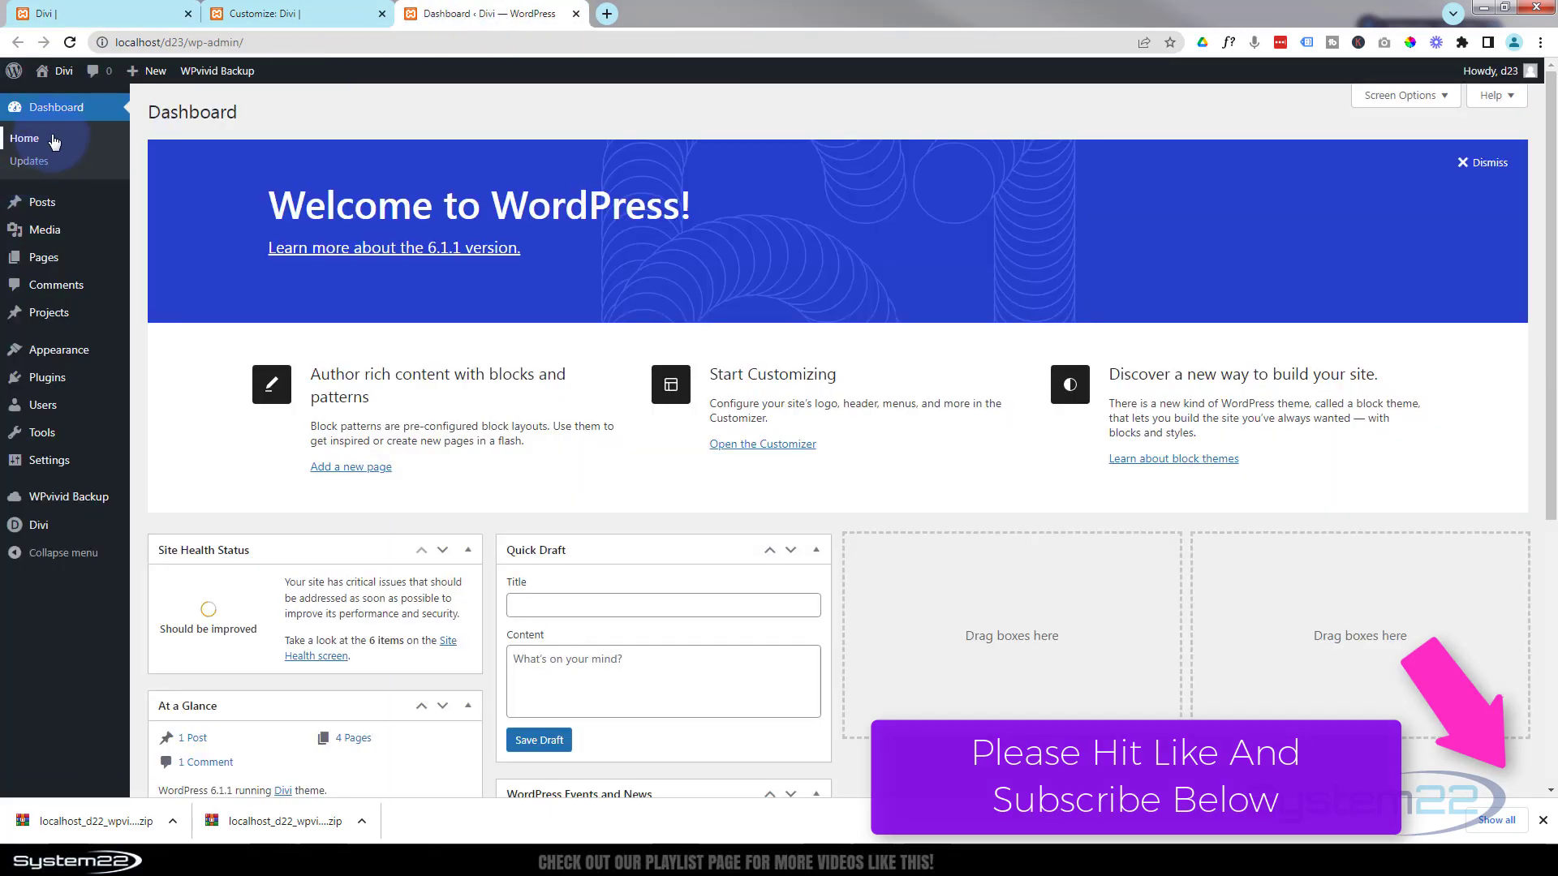
pyautogui.moveTo(57, 349)
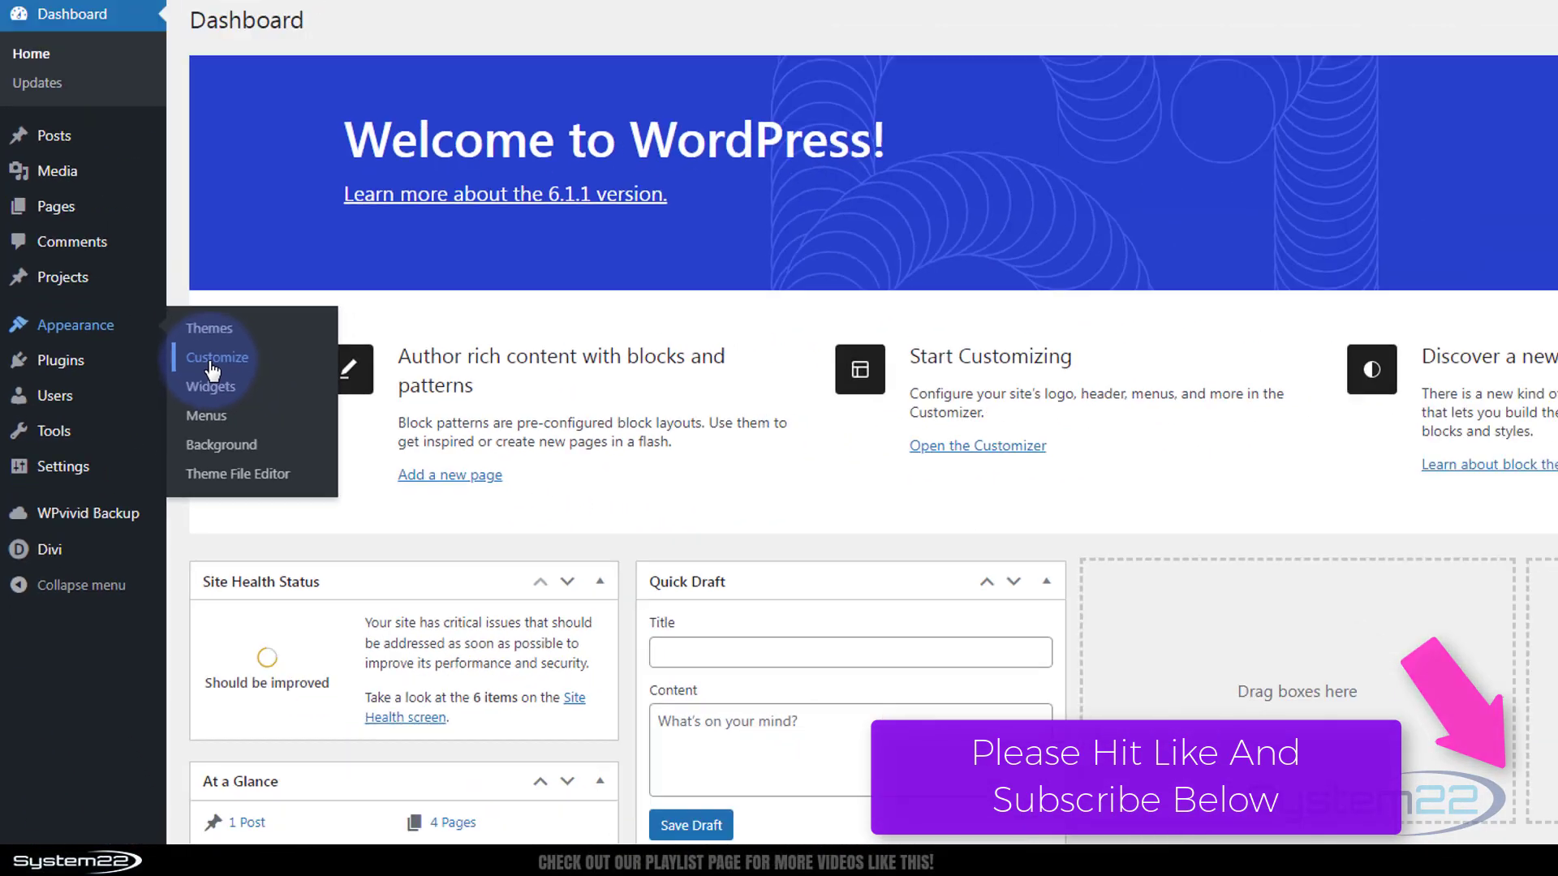
pyautogui.click(216, 356)
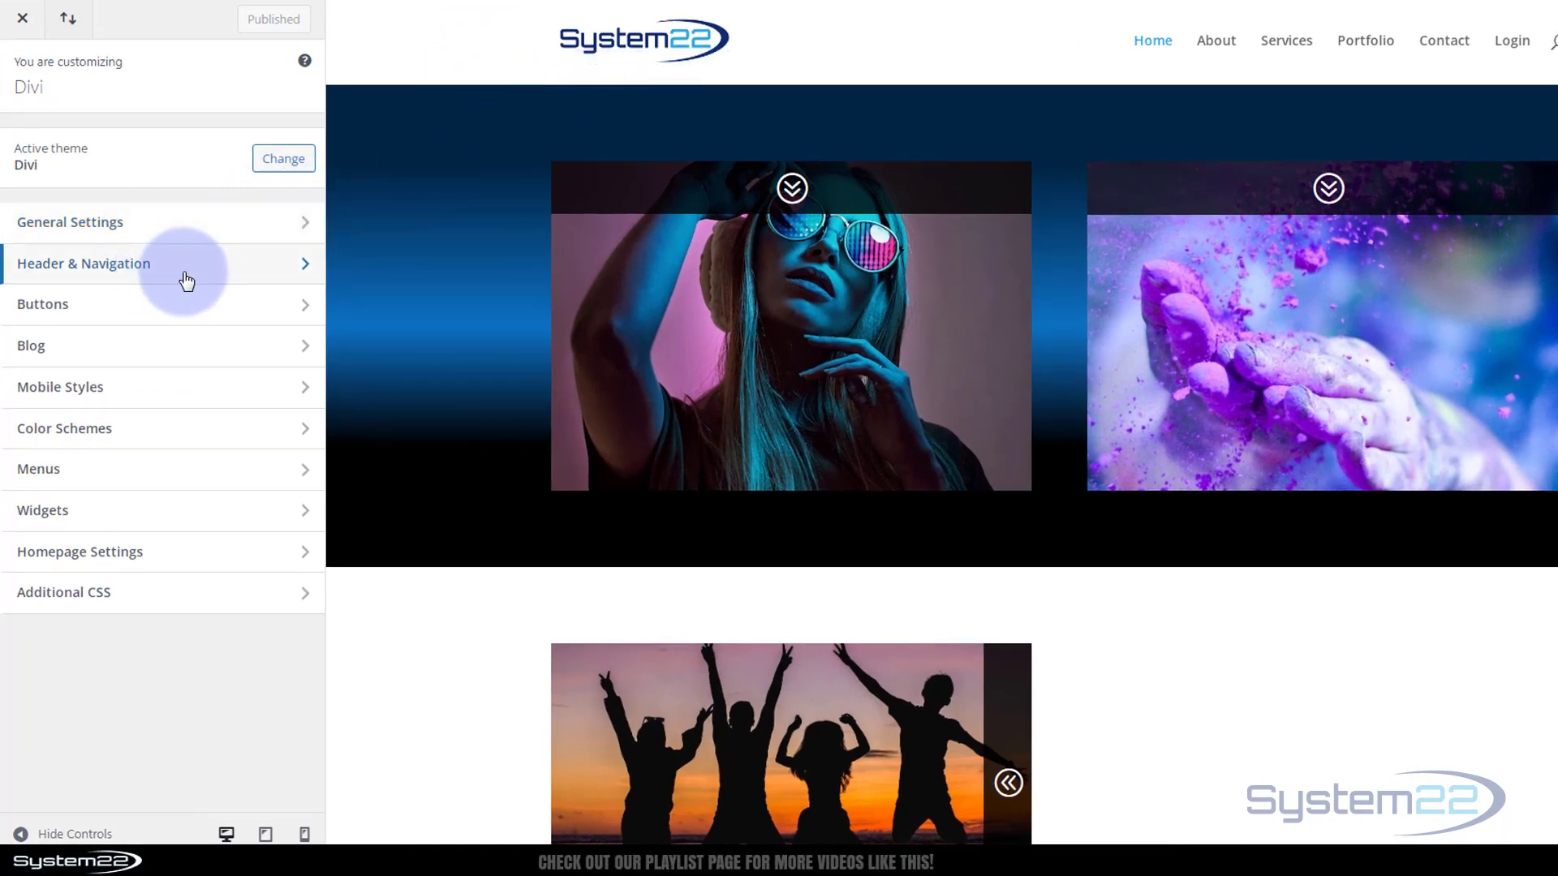
# Show the Header & Navigation options in the Customizer sidebar
pyautogui.click(83, 262)
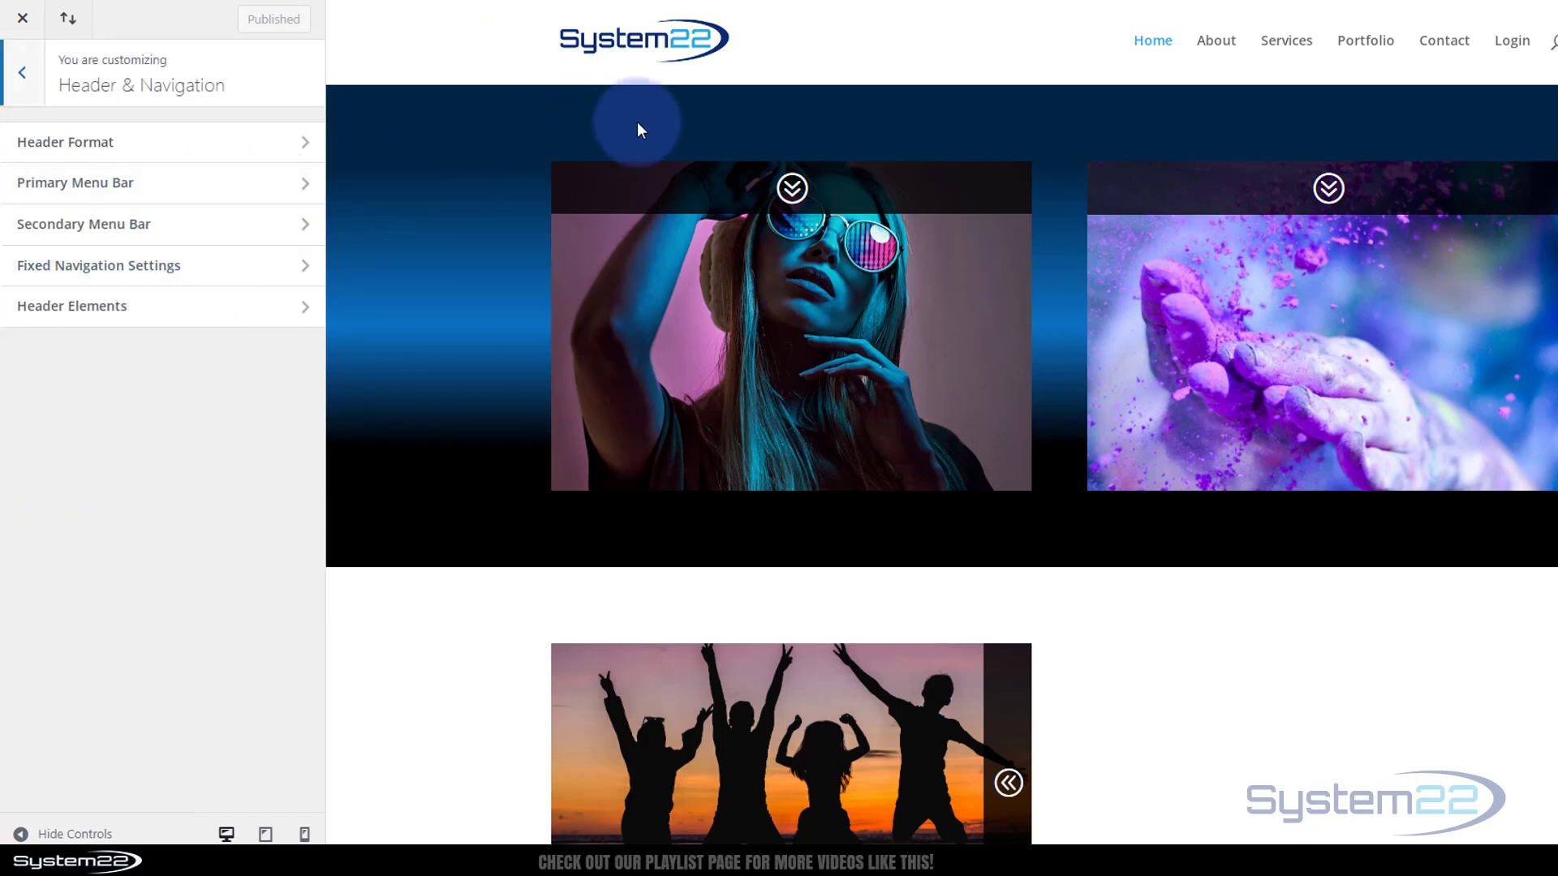
pyautogui.moveTo(893, 90)
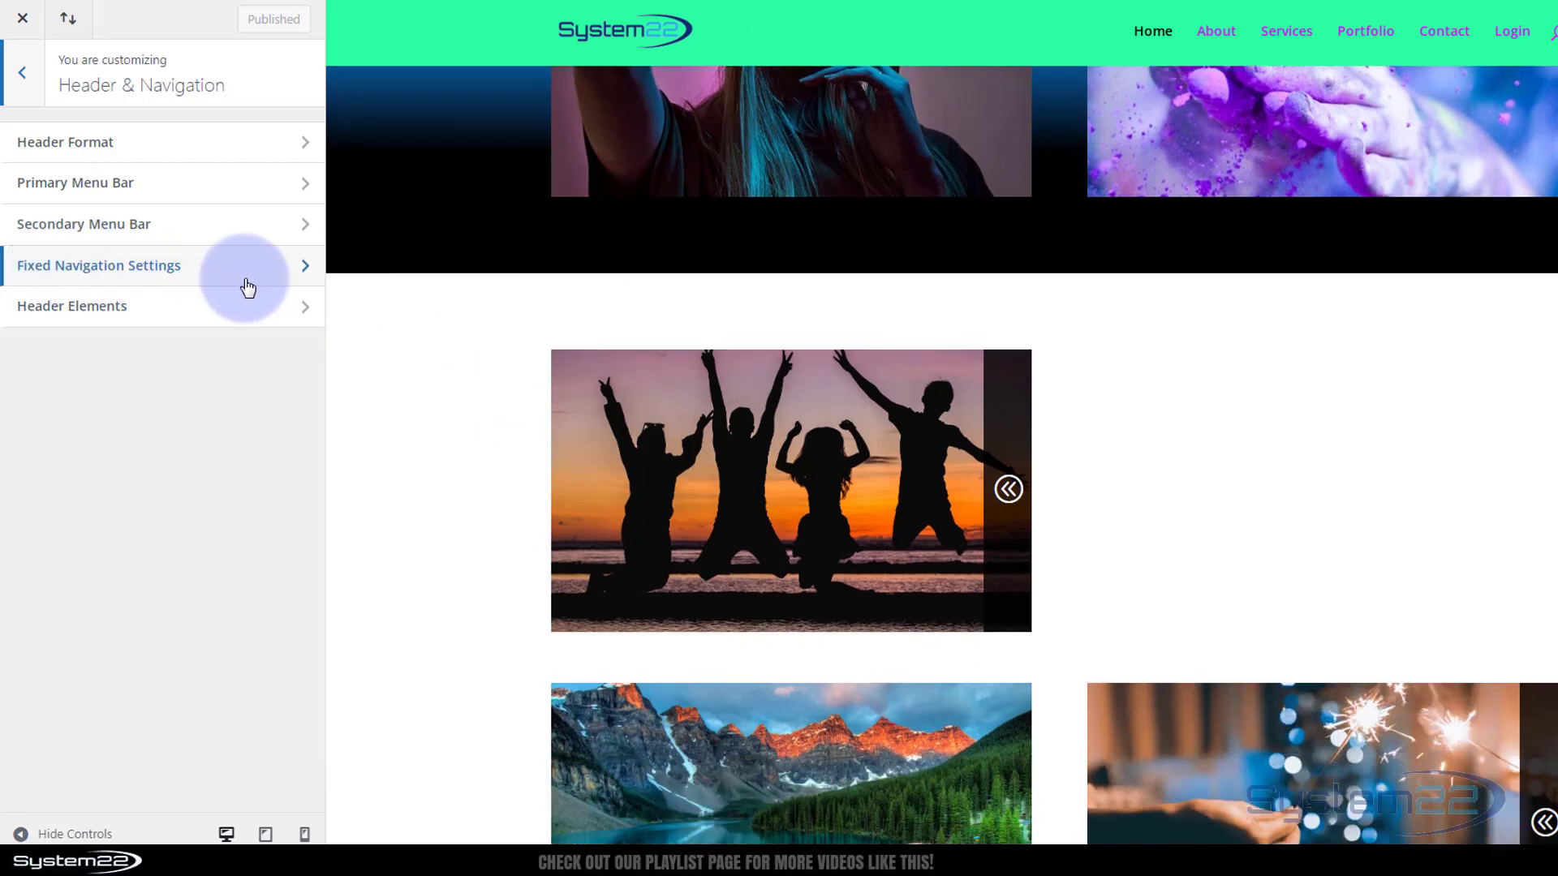
pyautogui.moveTo(228, 288)
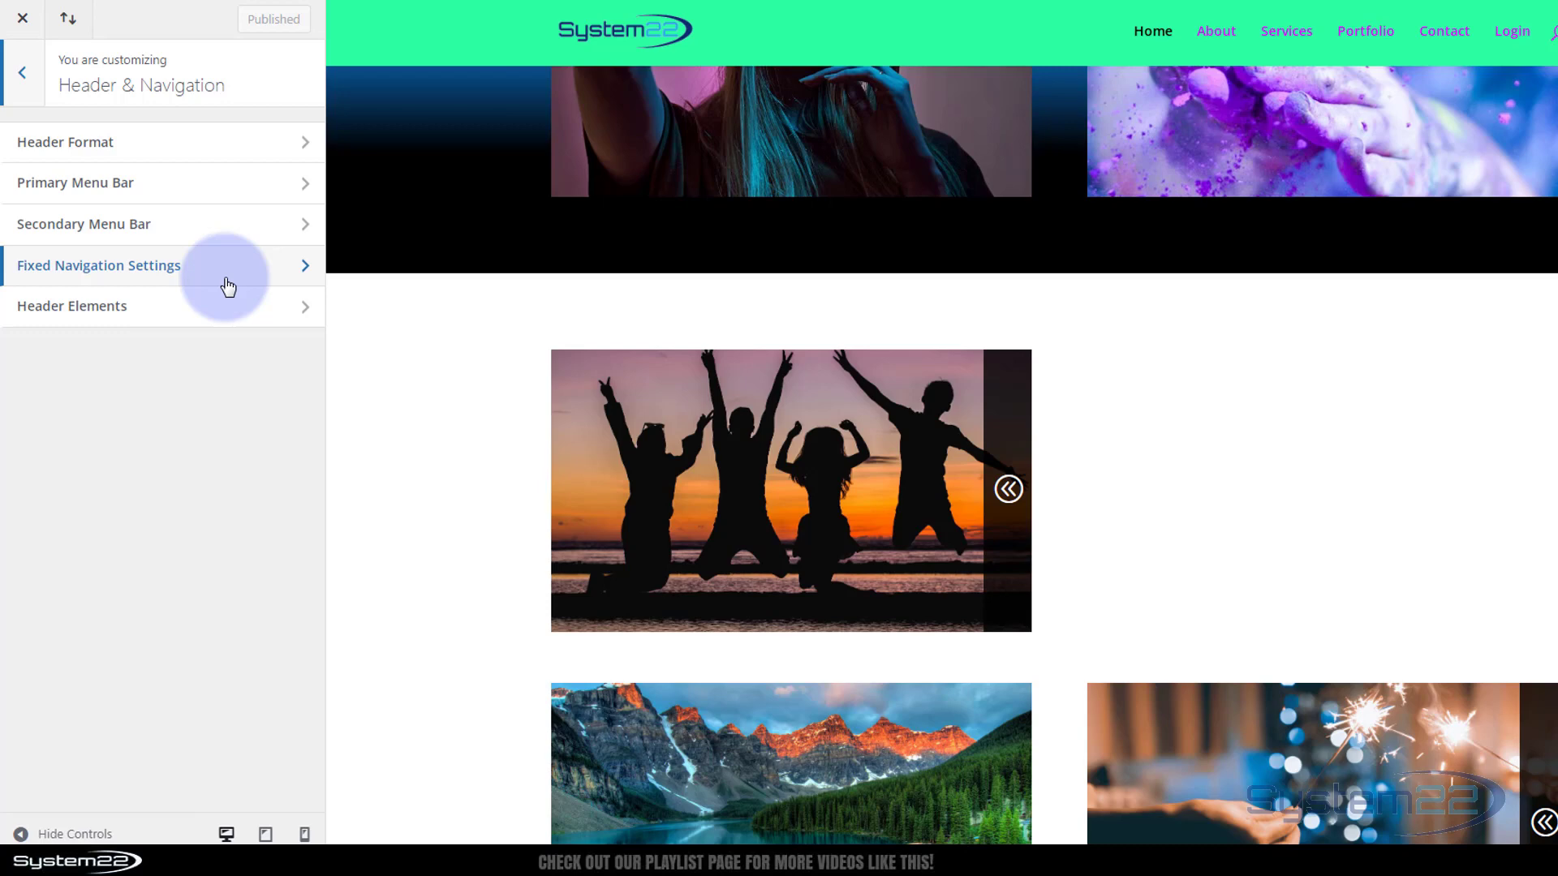
pyautogui.moveTo(244, 289)
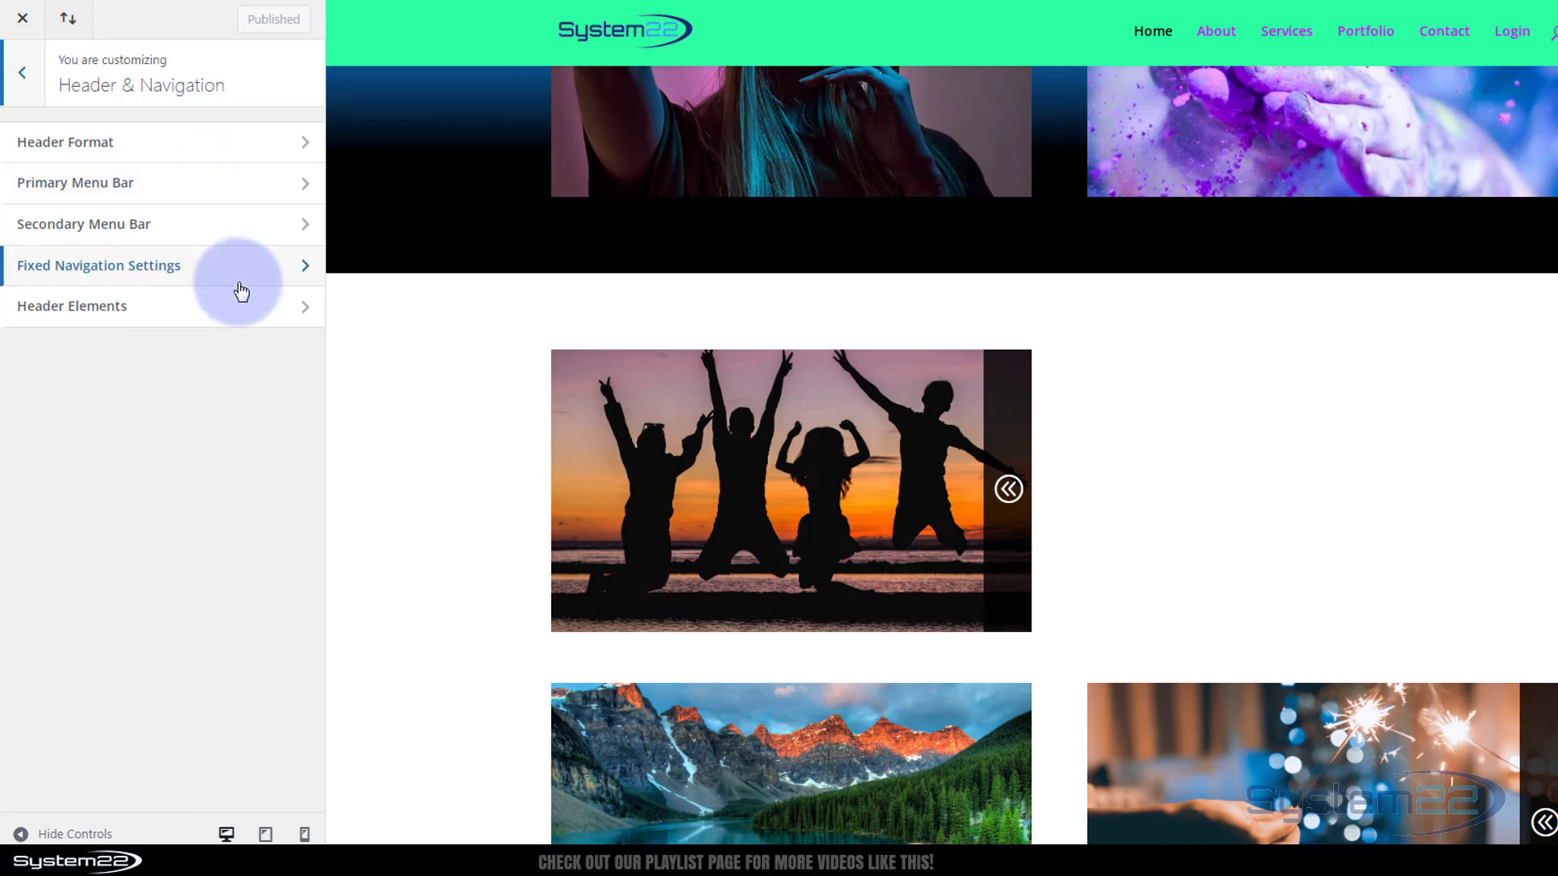
pyautogui.moveTo(234, 286)
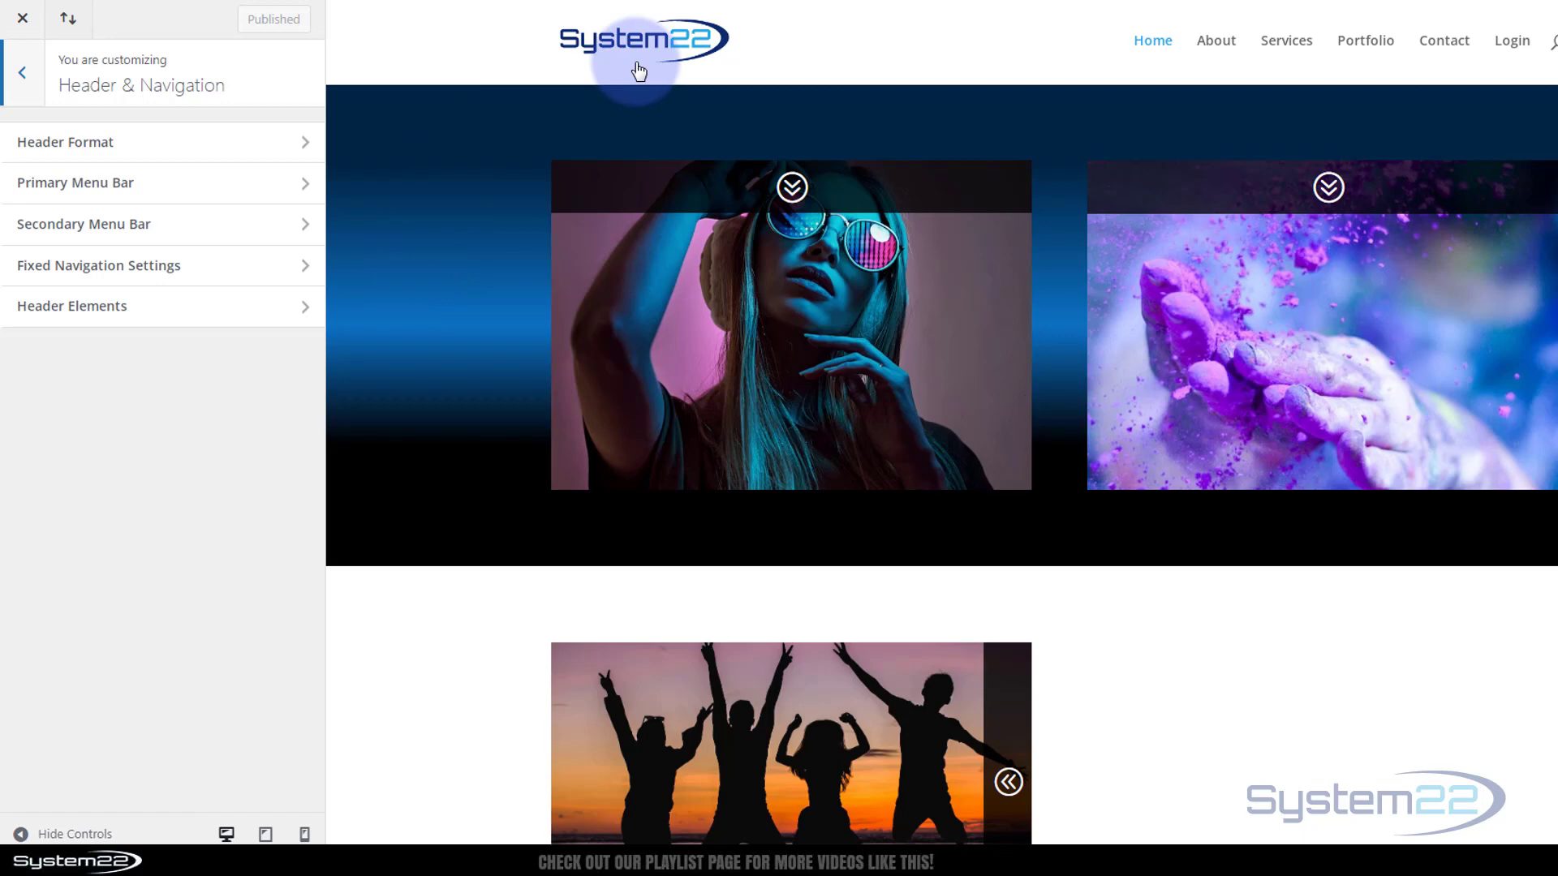
pyautogui.moveTo(1512, 40)
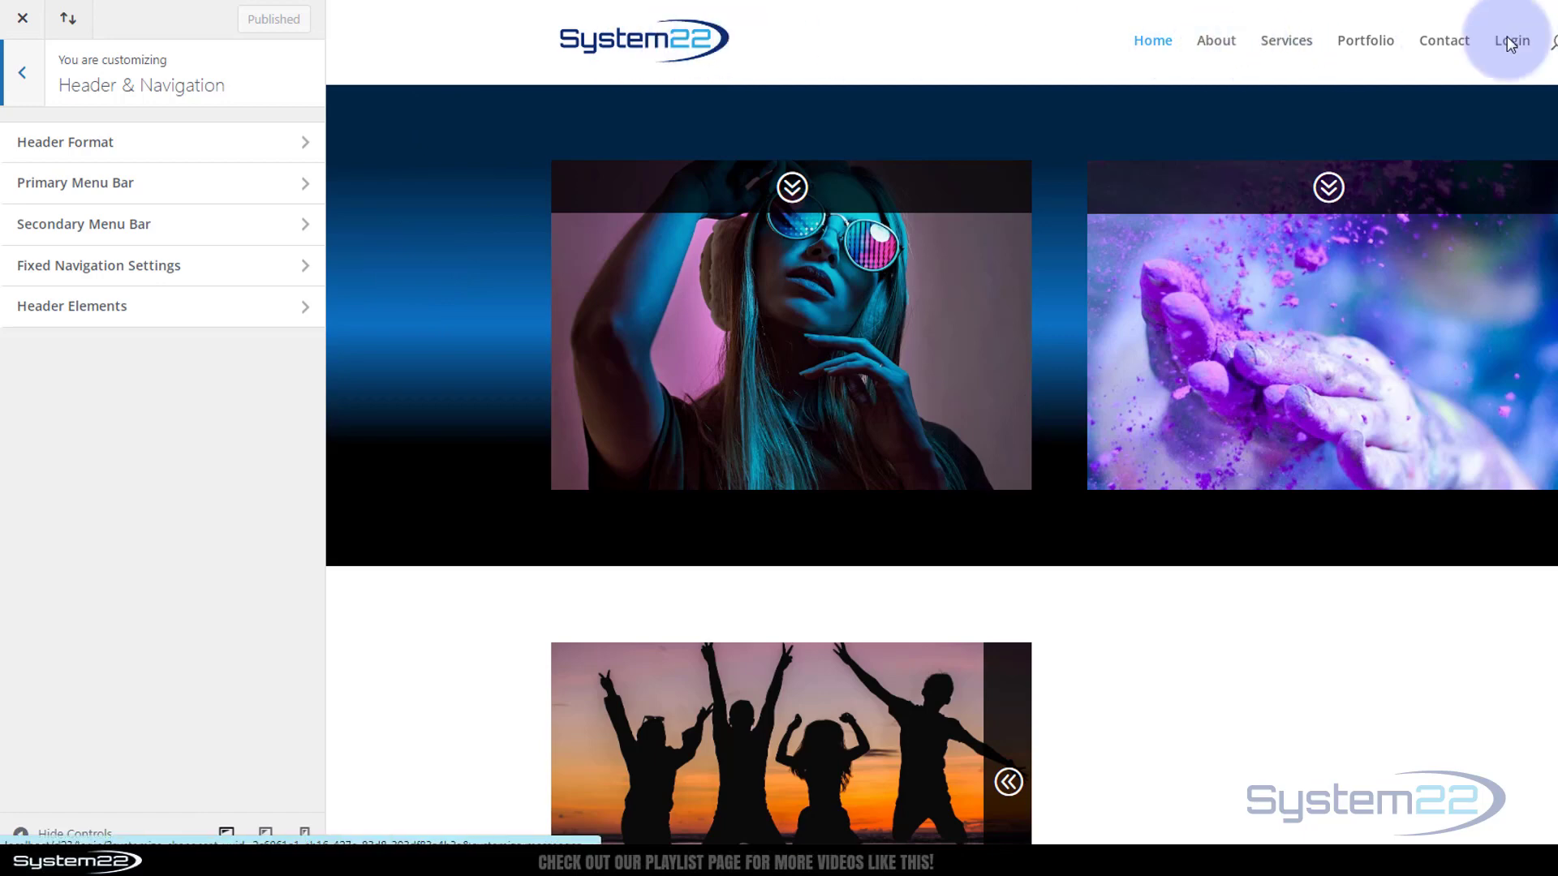
pyautogui.moveTo(1541, 51)
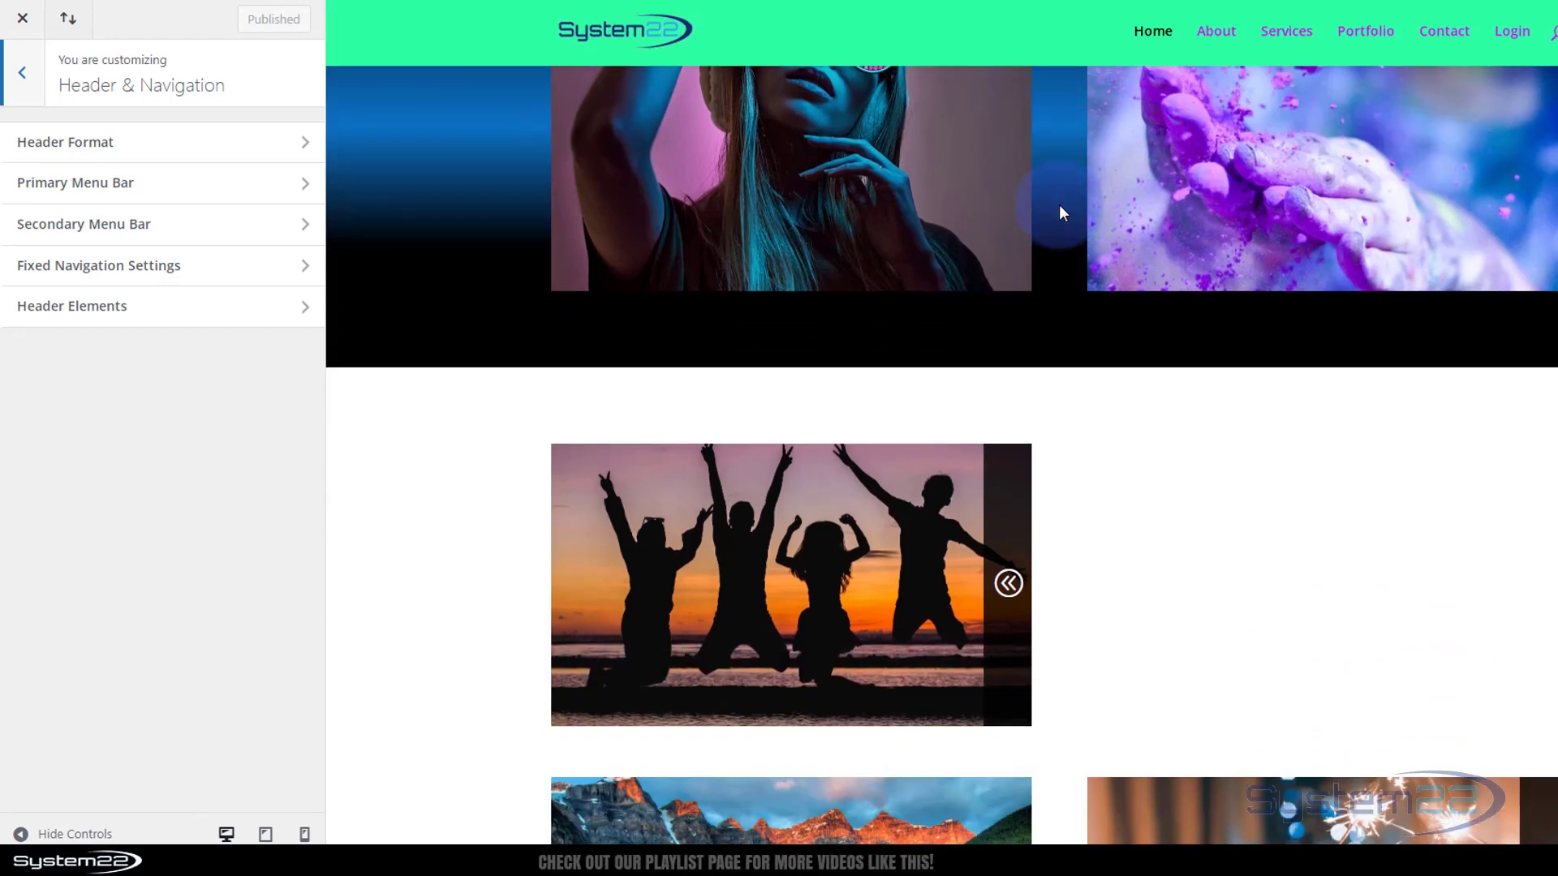
pyautogui.moveTo(219, 276)
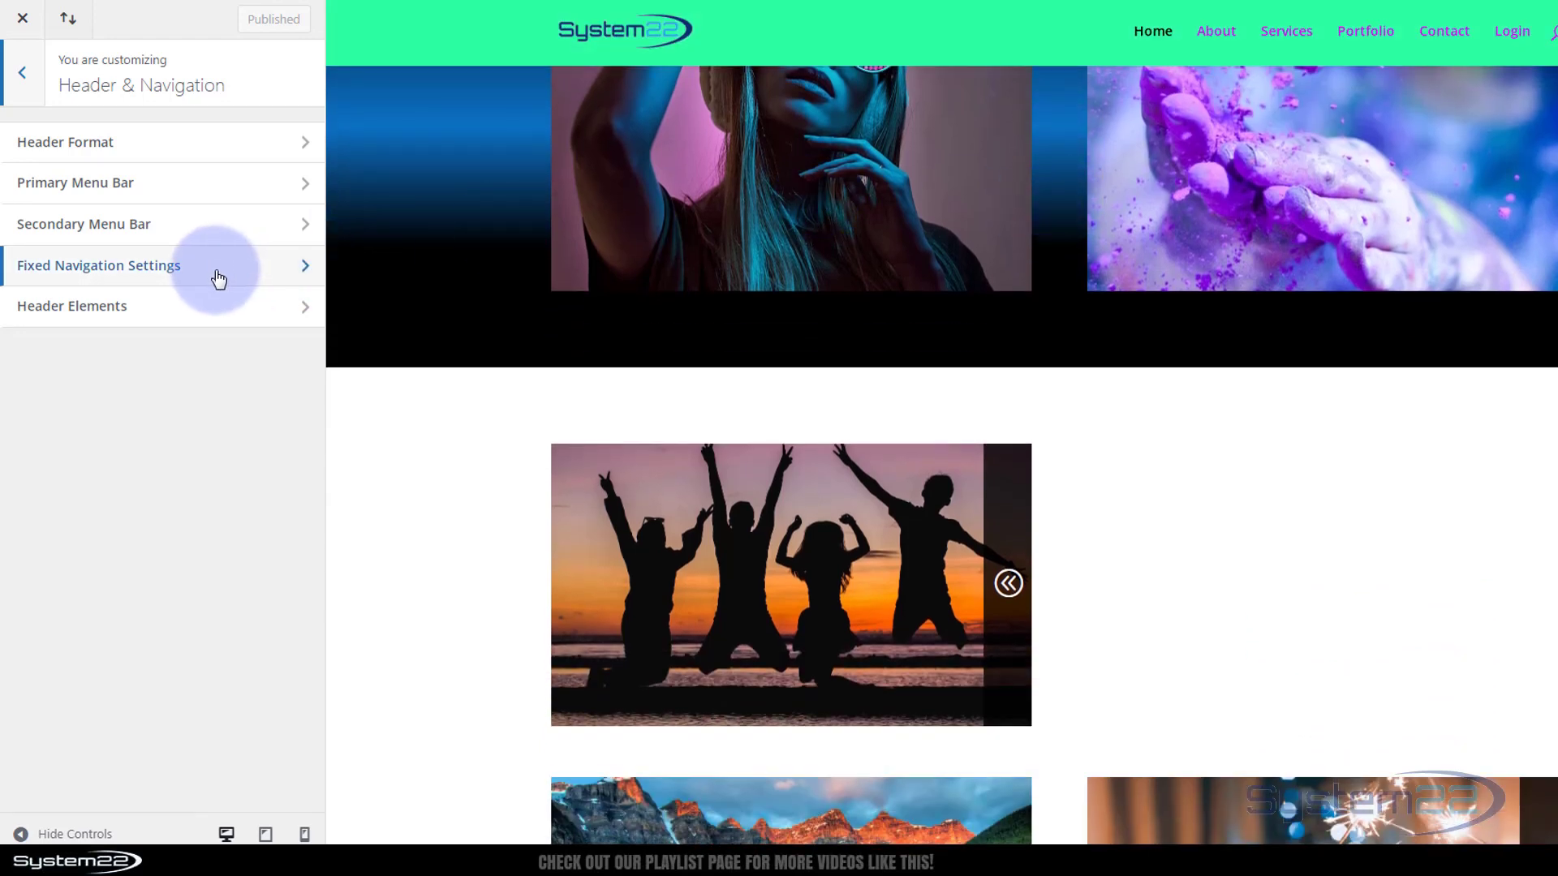
pyautogui.moveTo(1061, 206)
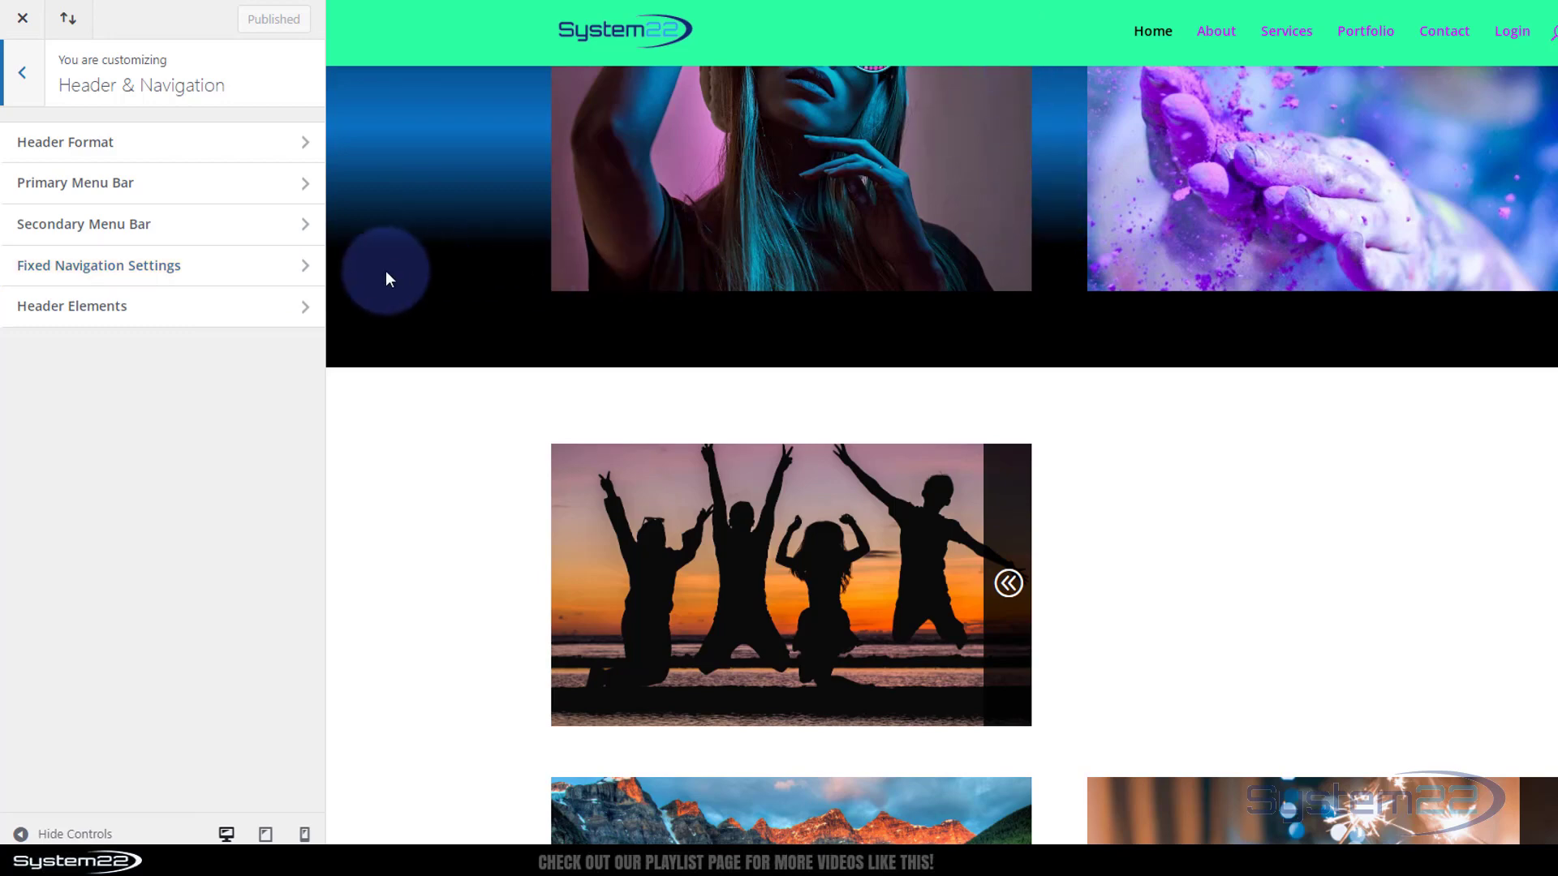
# Open Fixed Navigation Settings and review the 60 height and fixed-menu colours
pyautogui.click(99, 265)
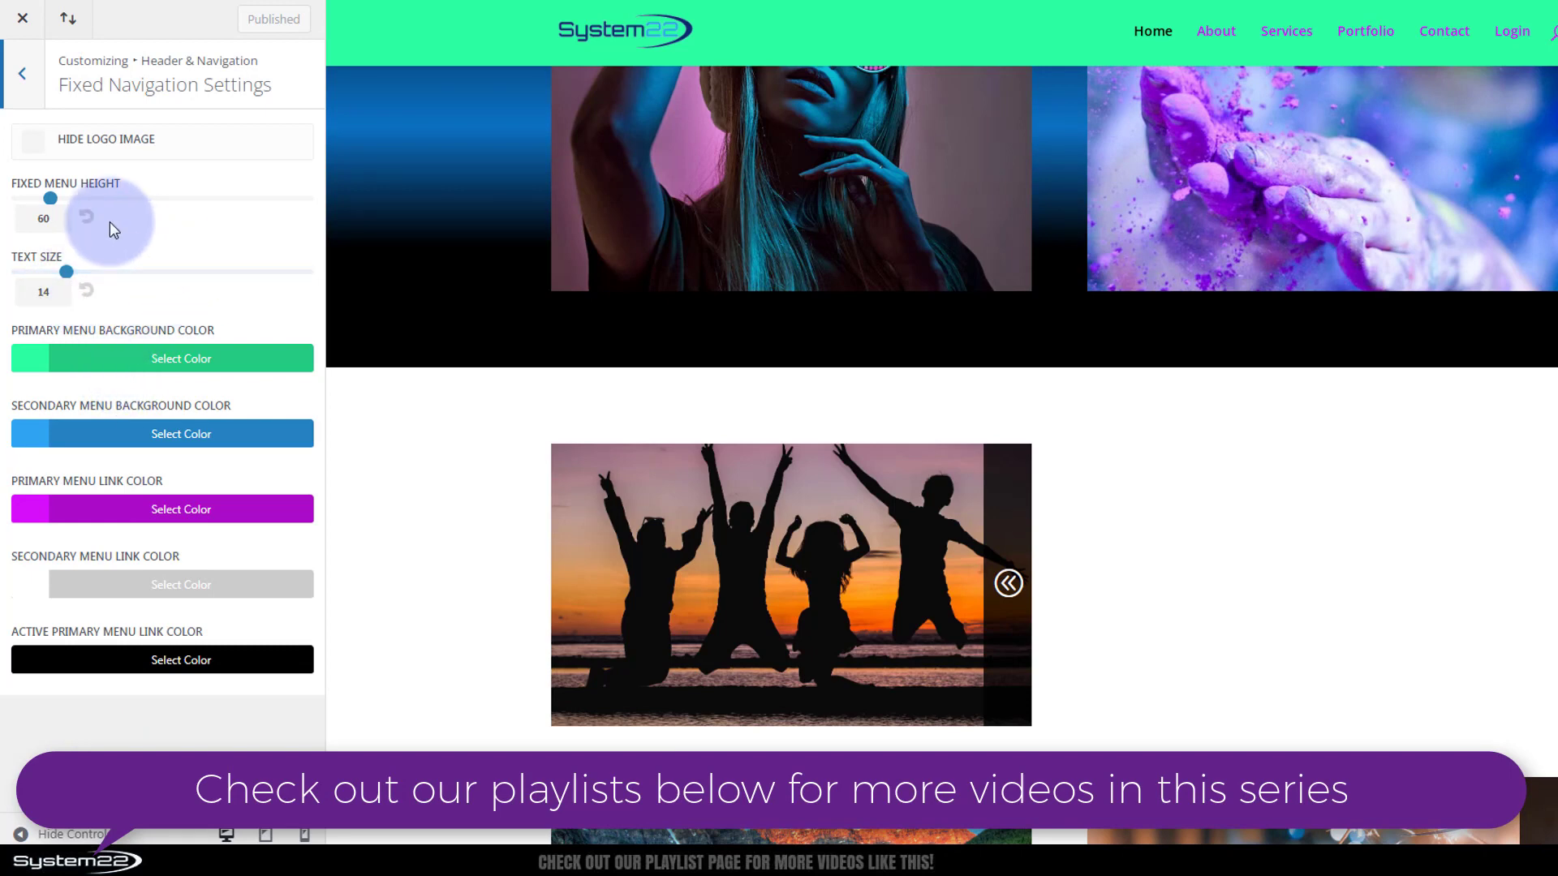
pyautogui.moveTo(513, 477)
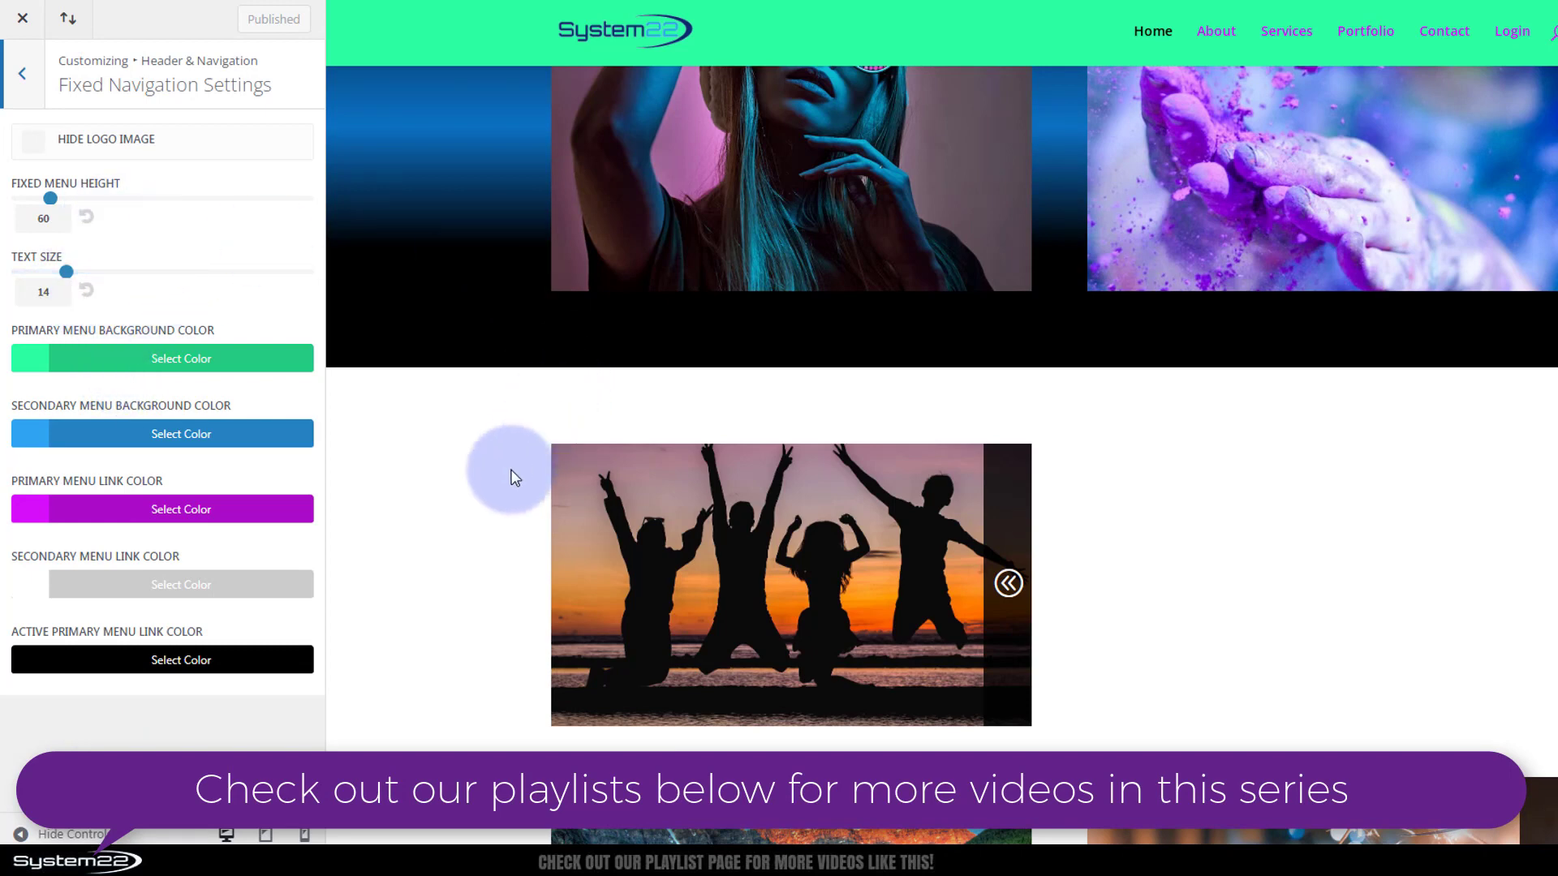
pyautogui.moveTo(460, 460)
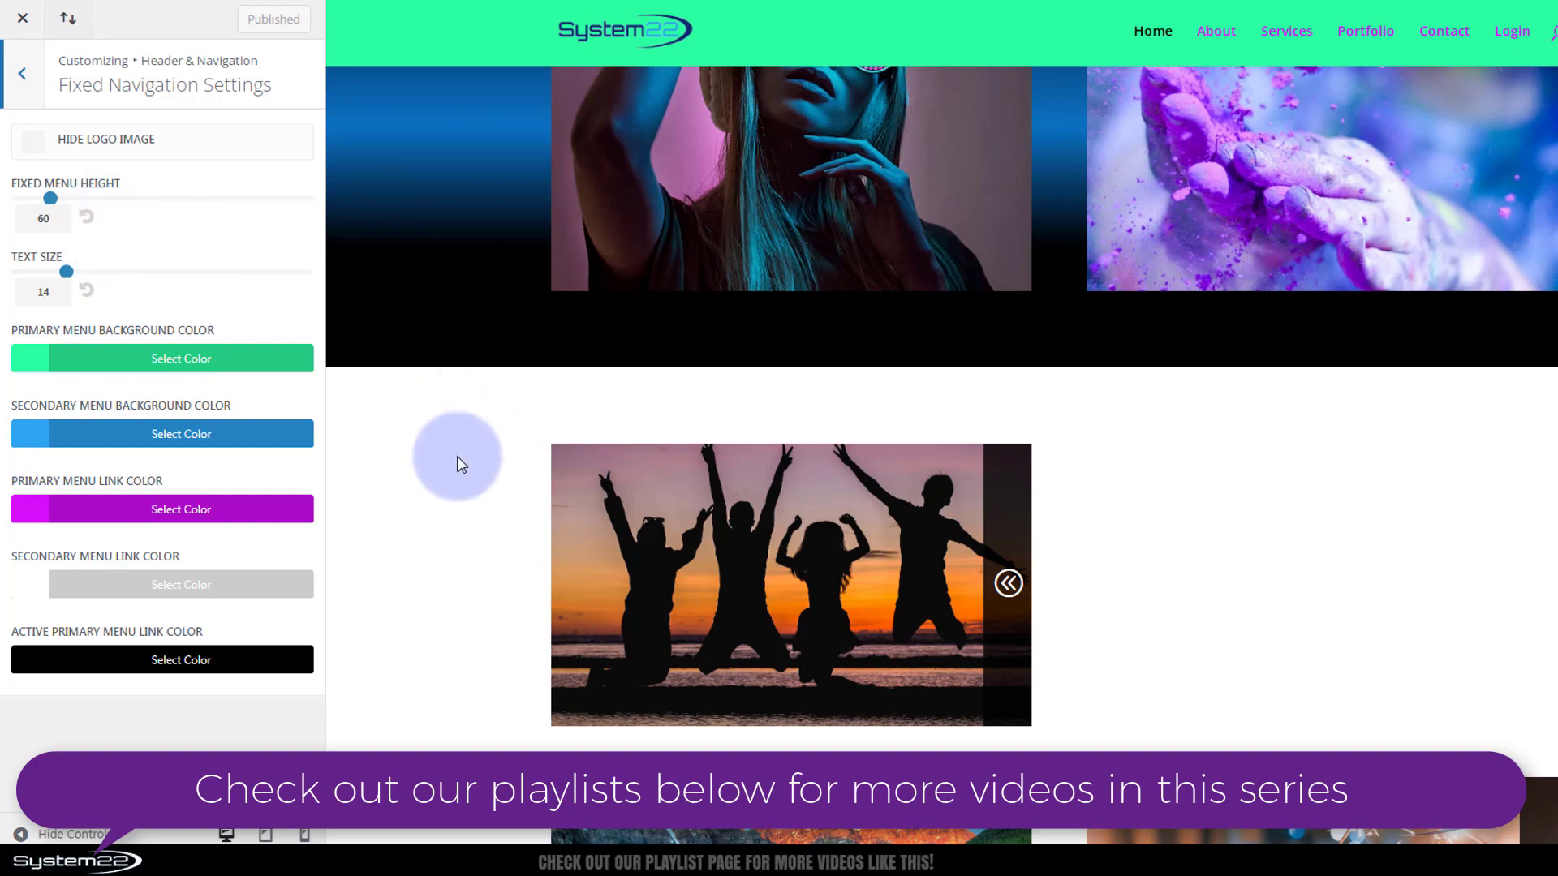
pyautogui.scroll(-3)
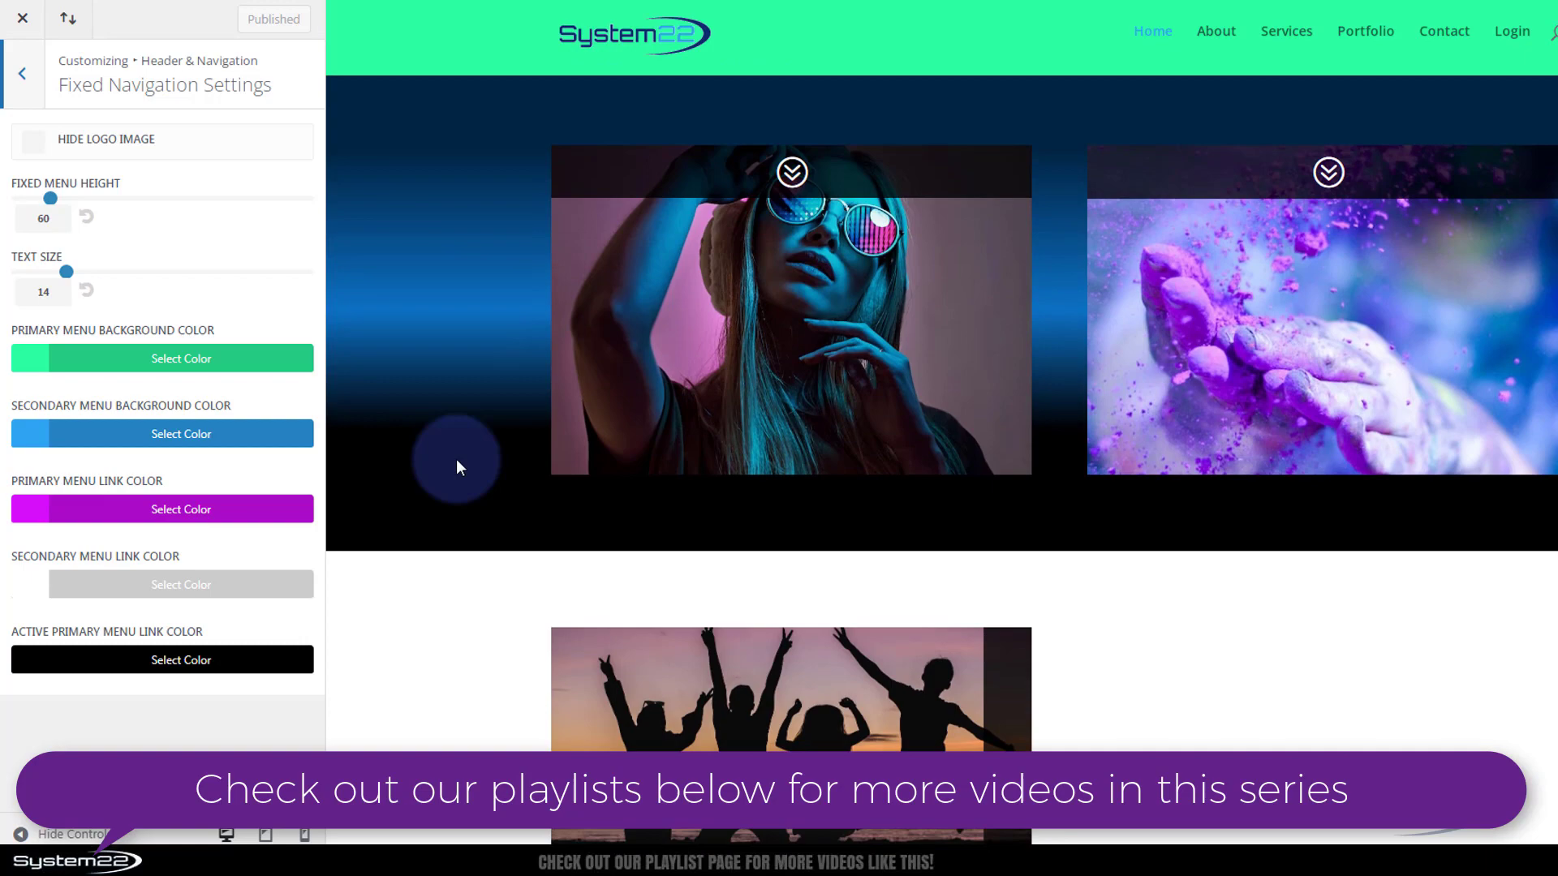
pyautogui.scroll(-3)
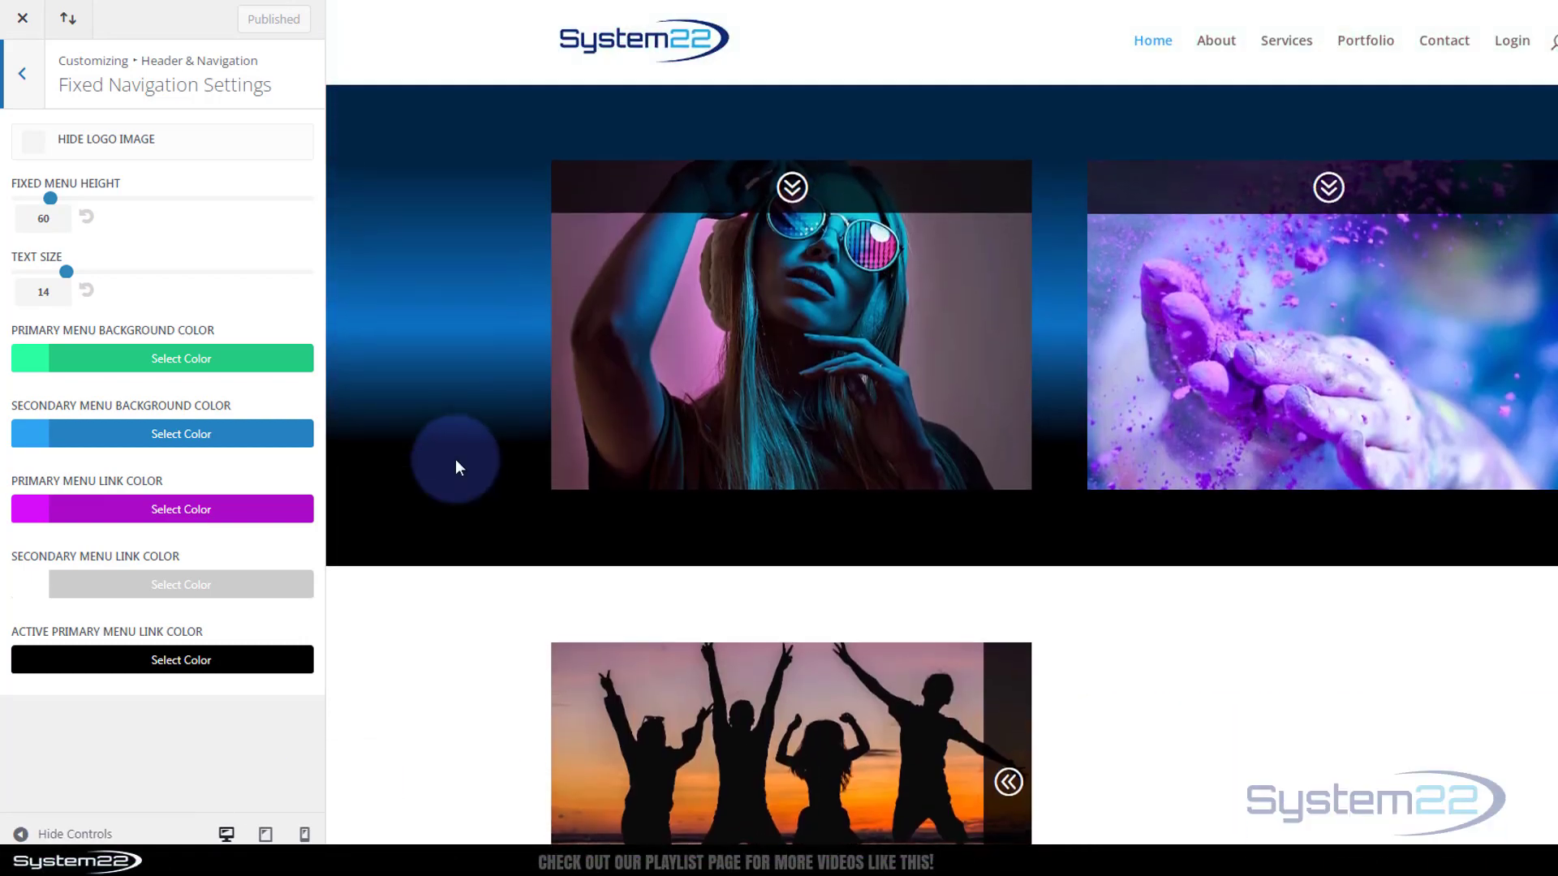
pyautogui.click(23, 73)
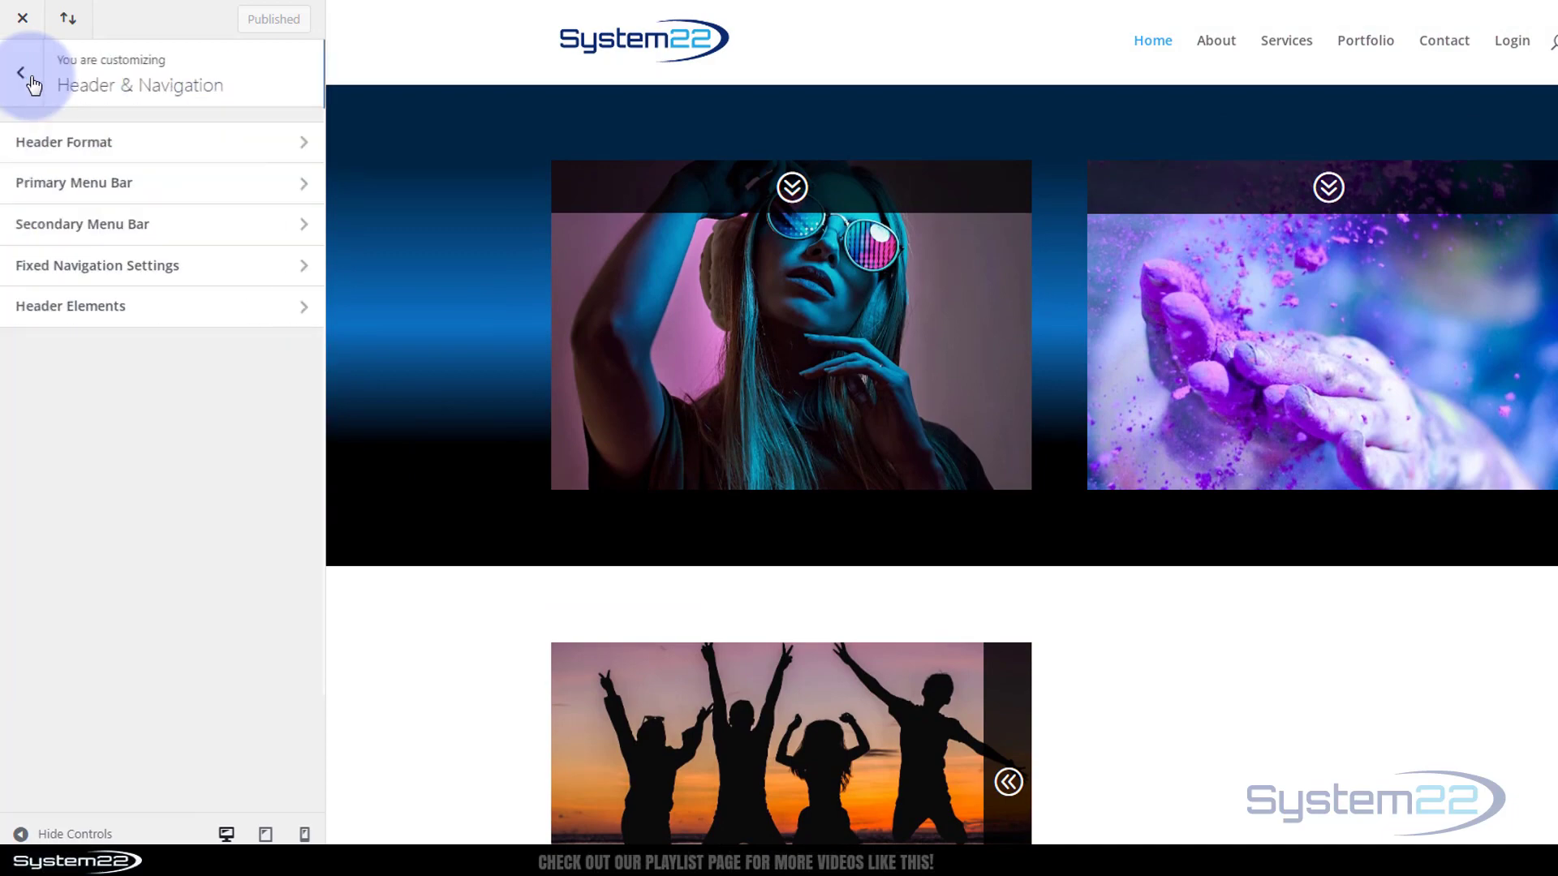
pyautogui.click(74, 183)
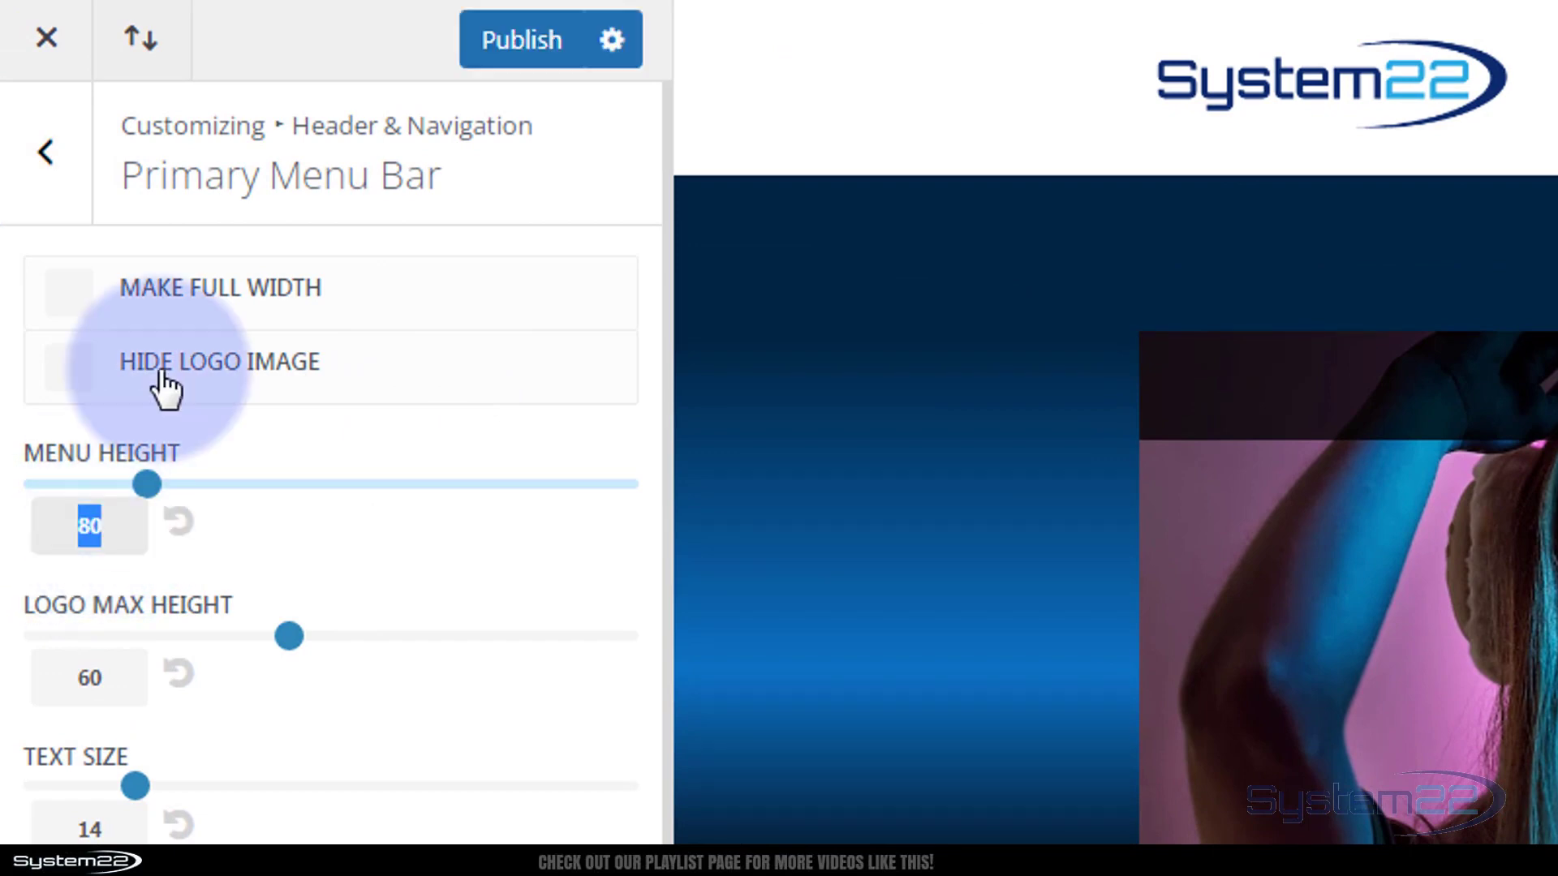
pyautogui.click(49, 154)
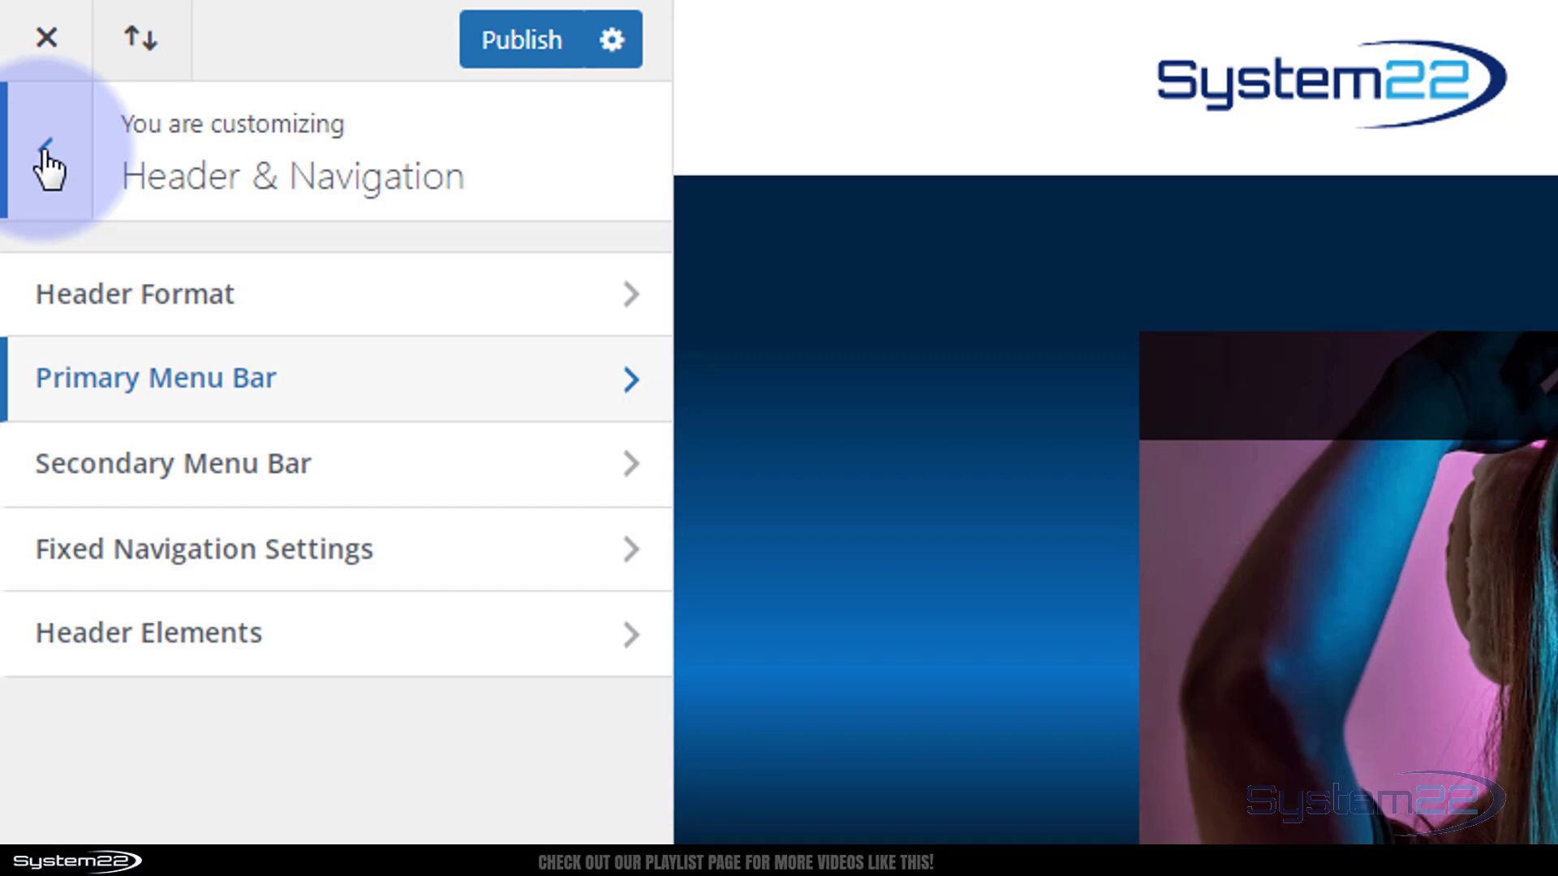
pyautogui.click(206, 548)
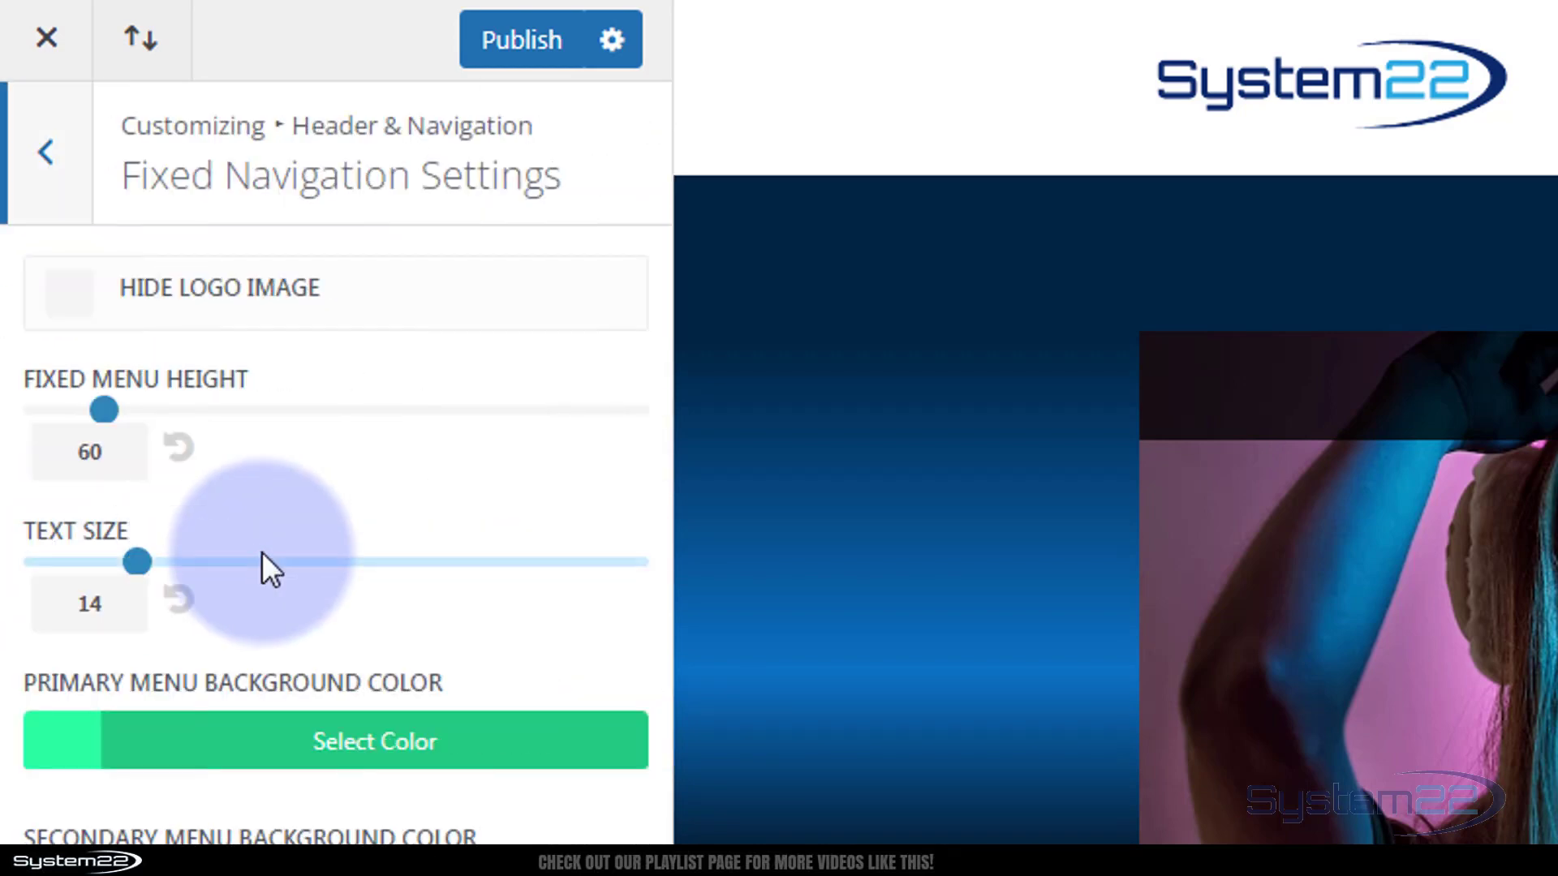
pyautogui.click(89, 451)
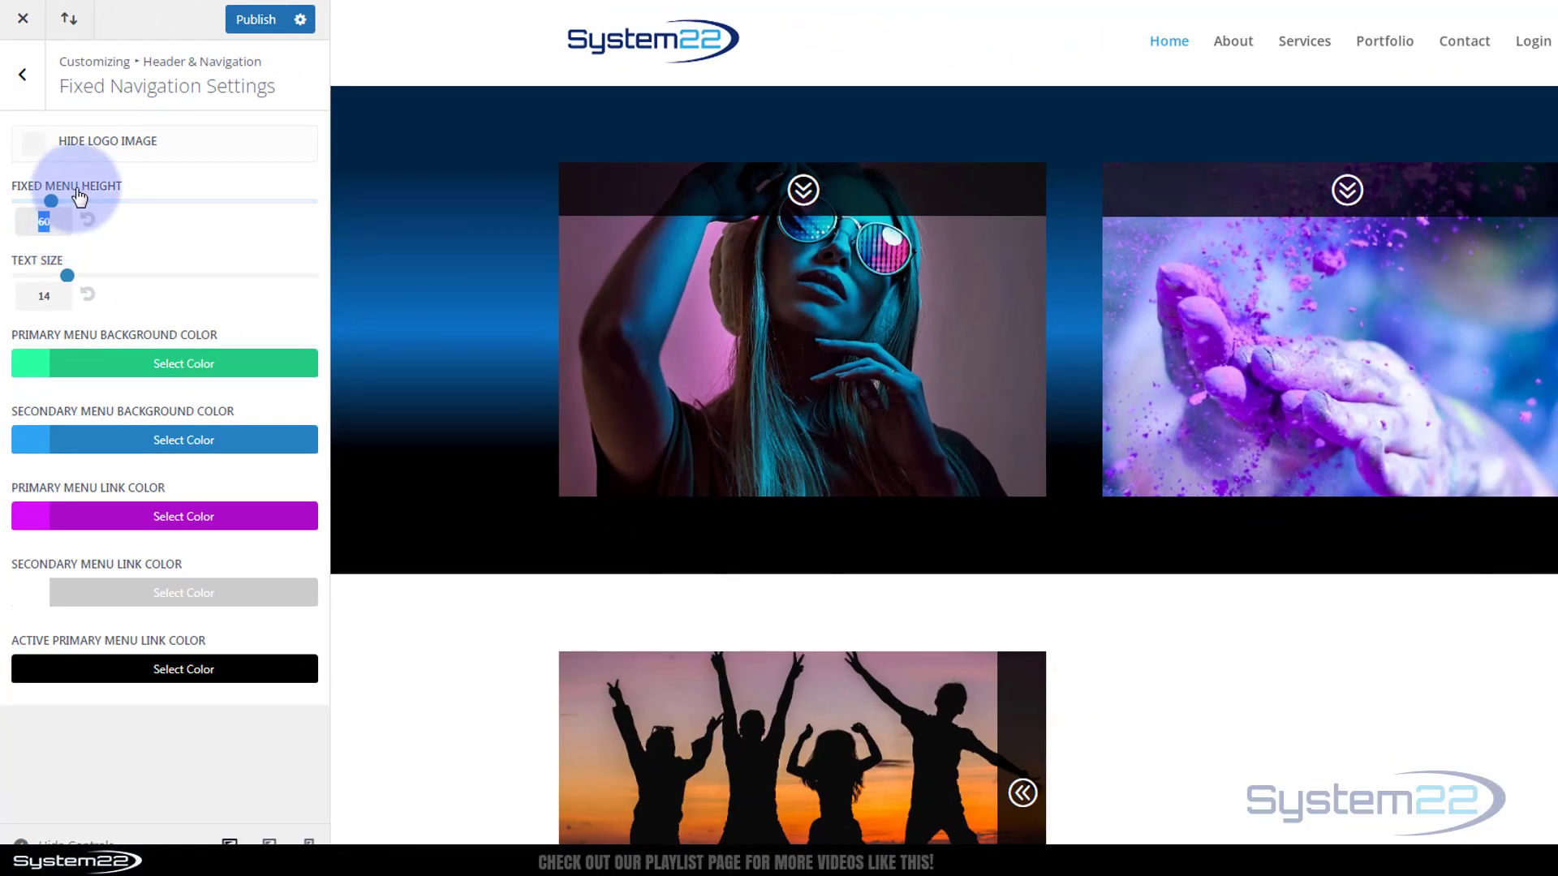
# Set Fixed Menu Height to 80 and bring up the Primary Menu Background colour picker
pyautogui.moveTo(50, 203); pyautogui.dragTo(71, 203)
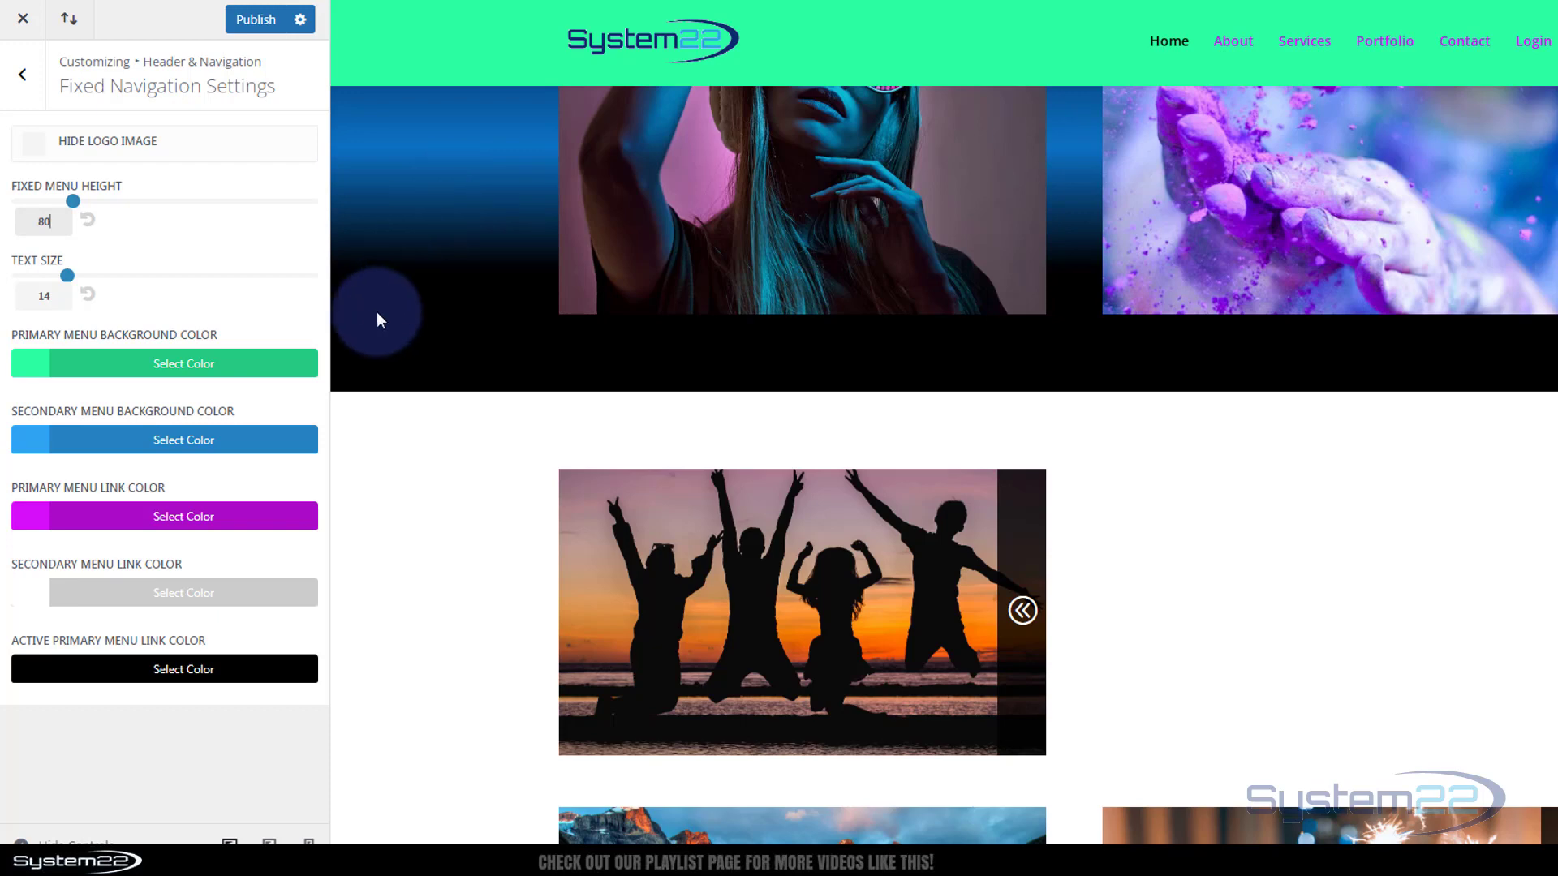
pyautogui.click(163, 363)
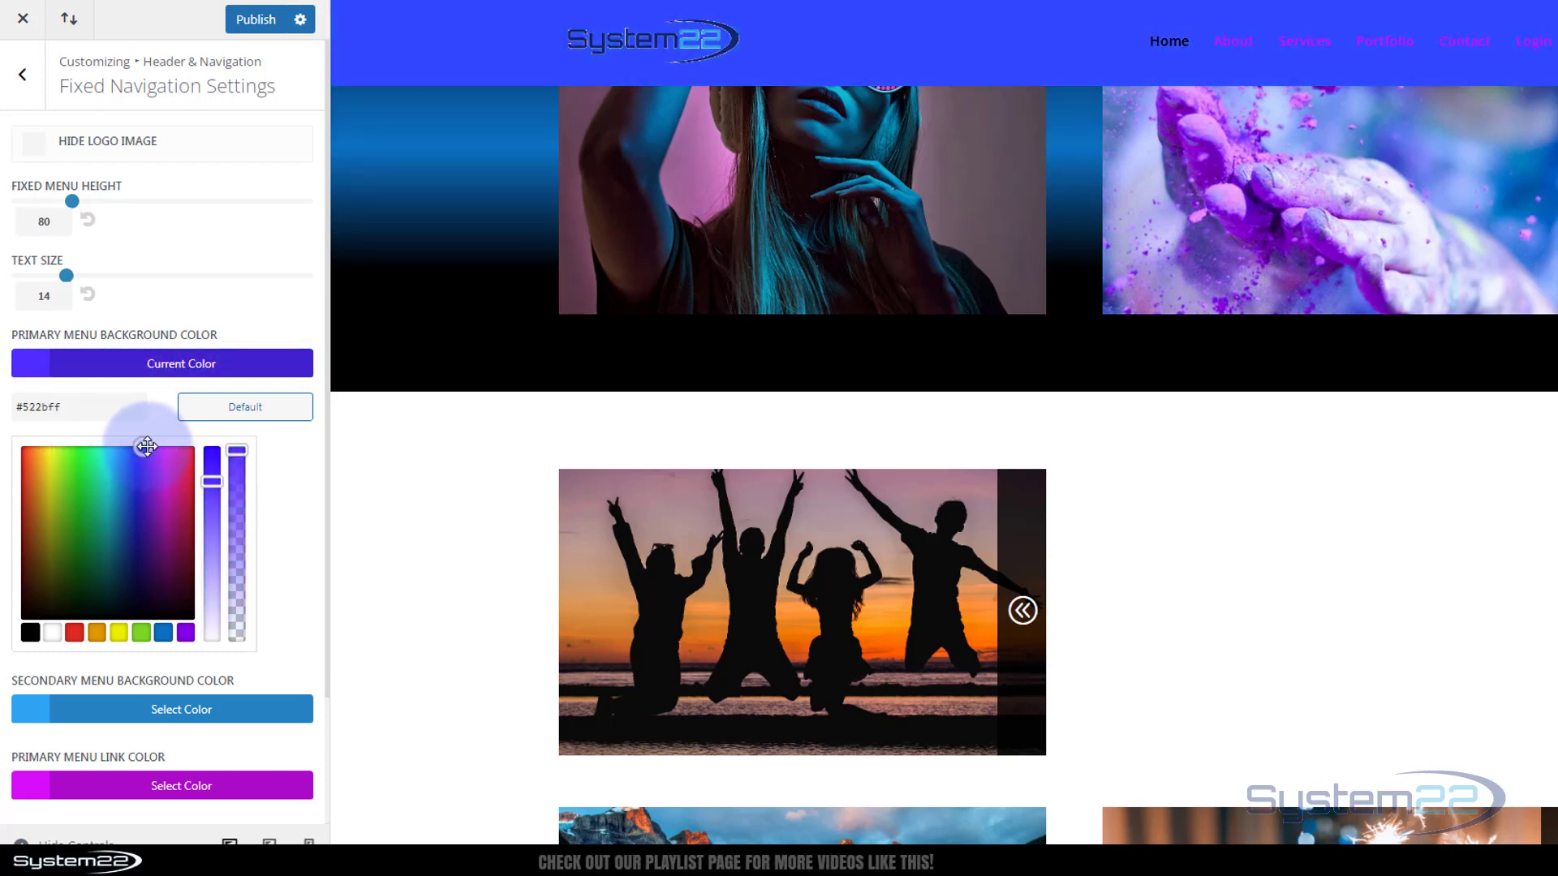
# Set the fixed header background to light blue #2af5fc after a brief pink trial
pyautogui.moveTo(211, 457); pyautogui.dragTo(221, 457)
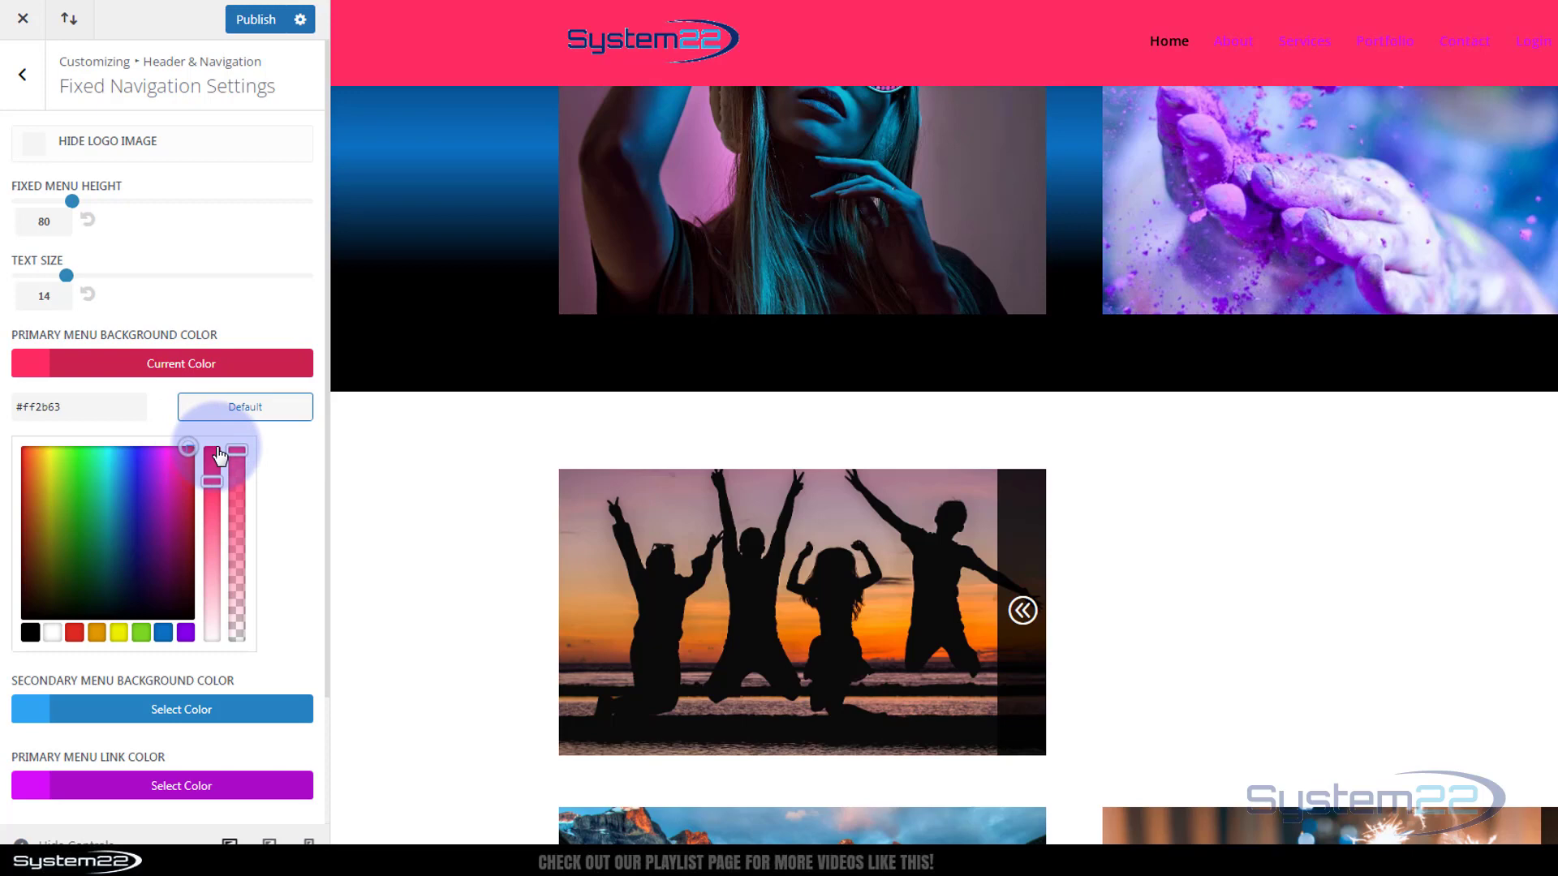
pyautogui.click(111, 452)
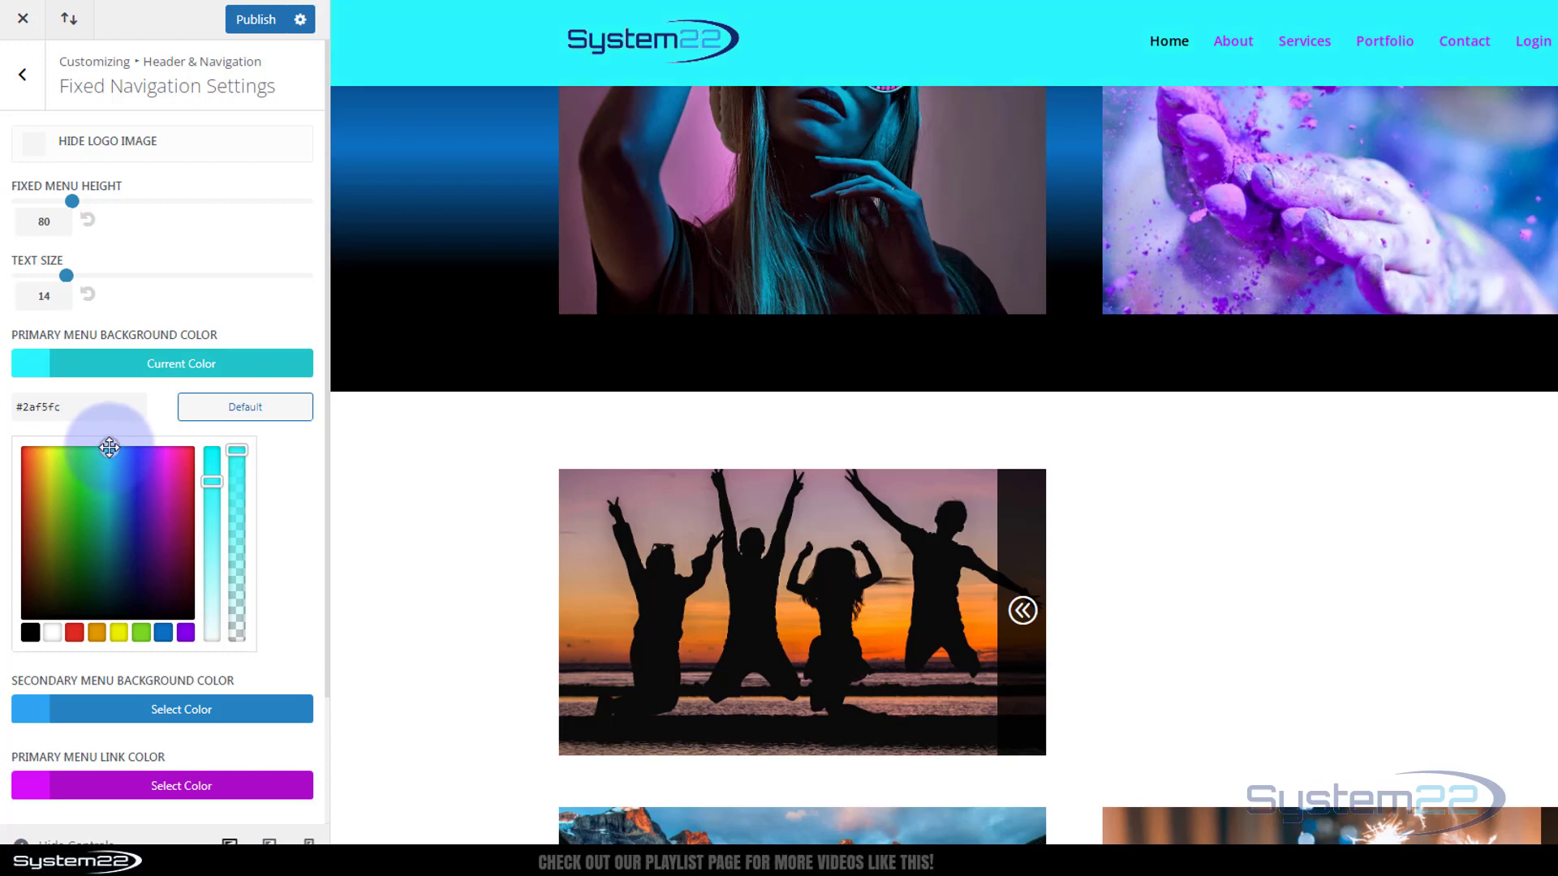
pyautogui.scroll(-3)
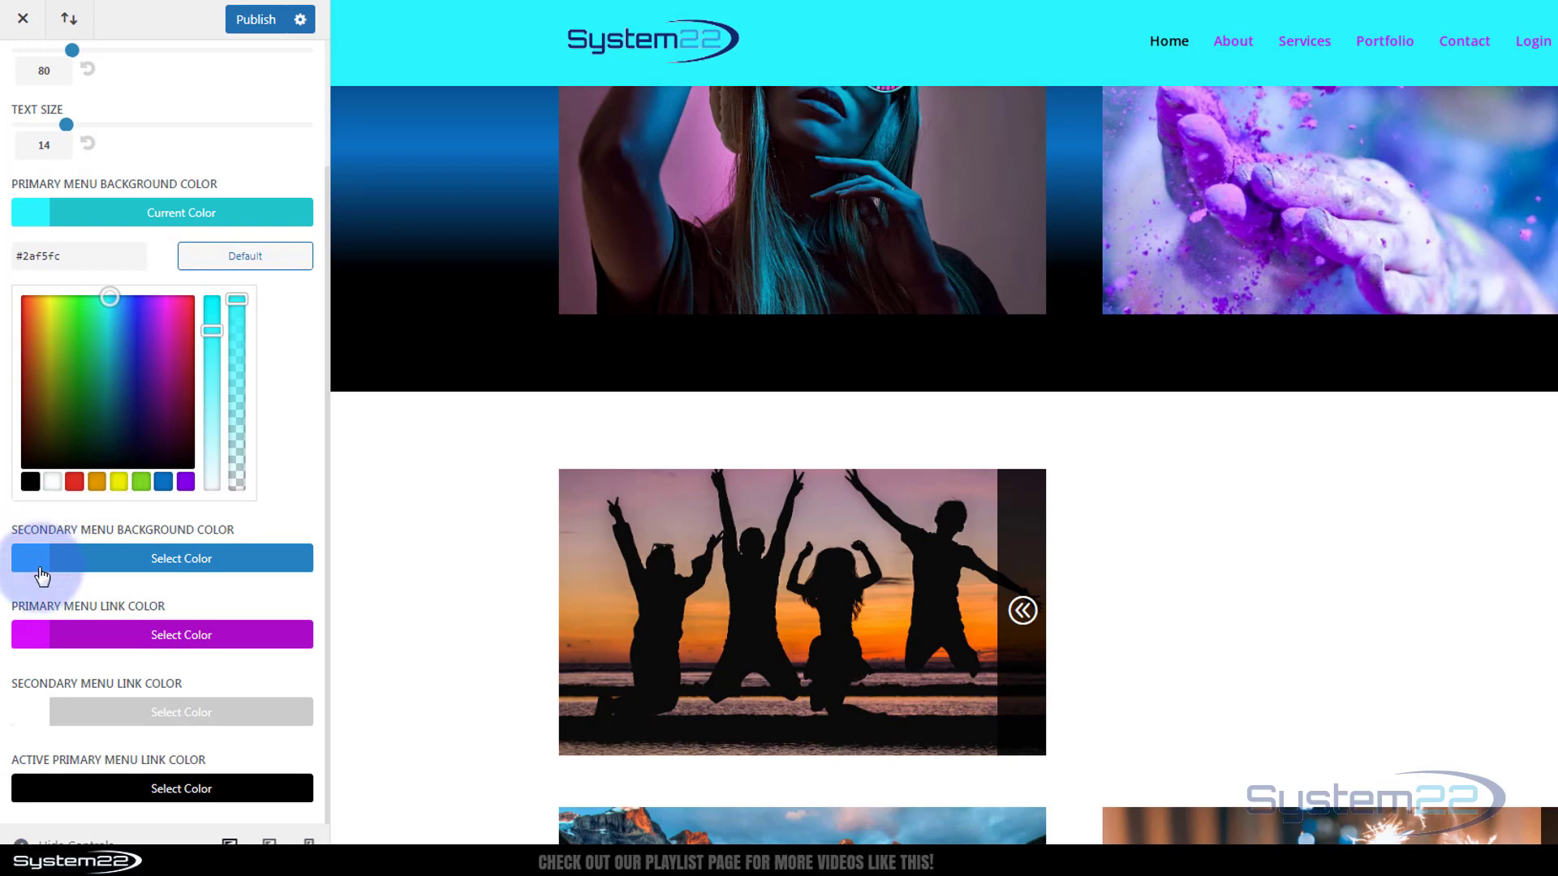
pyautogui.moveTo(42, 573)
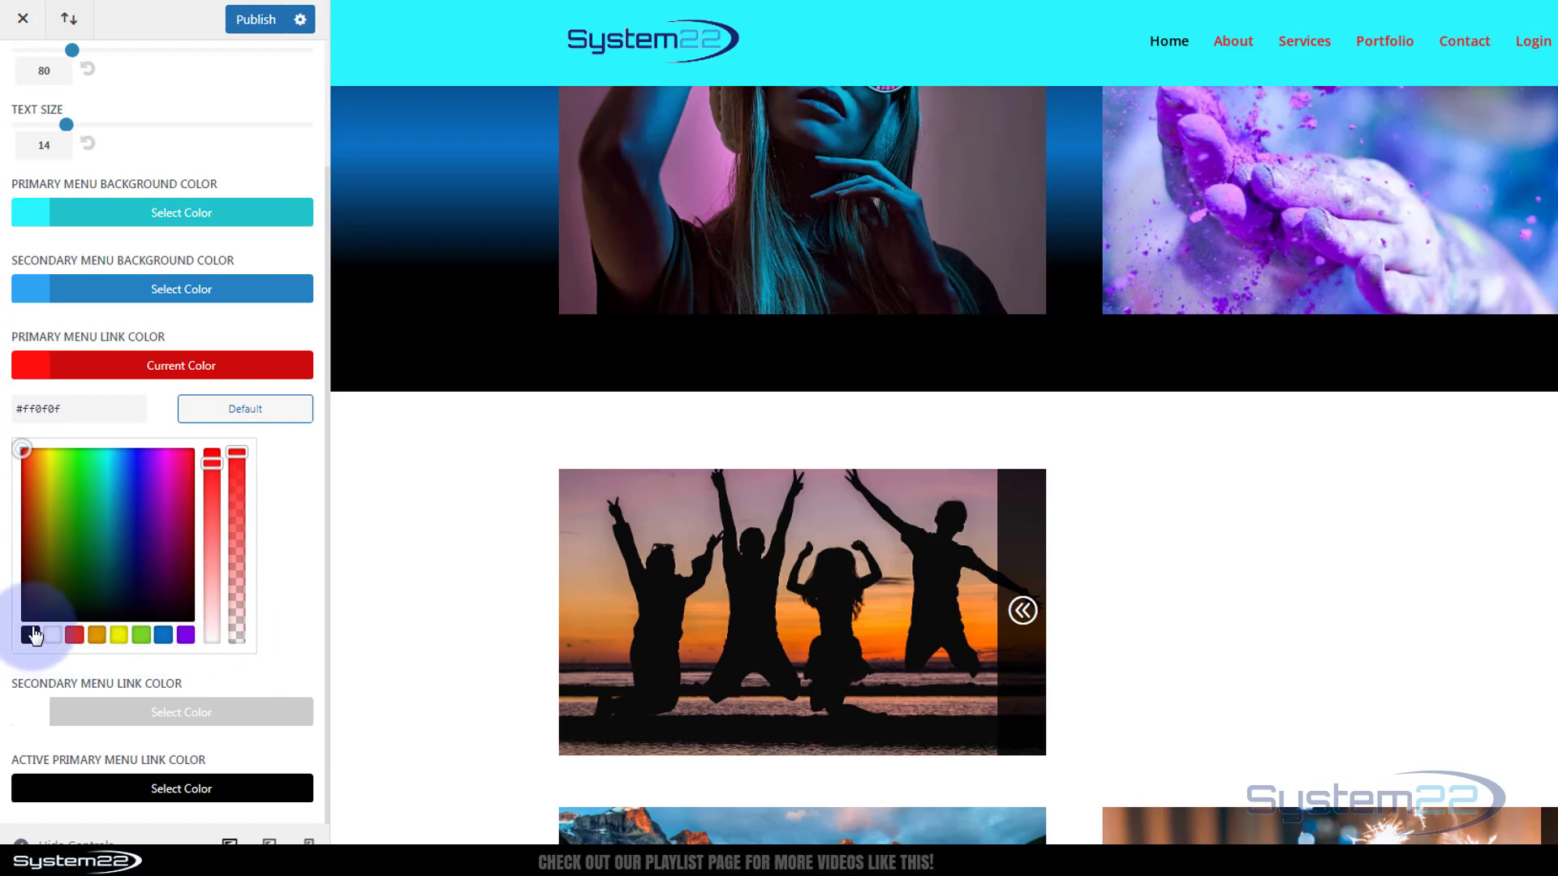
# Make fixed menu links white, the active link gold, and tick Hide Logo Image
pyautogui.click(51, 655)
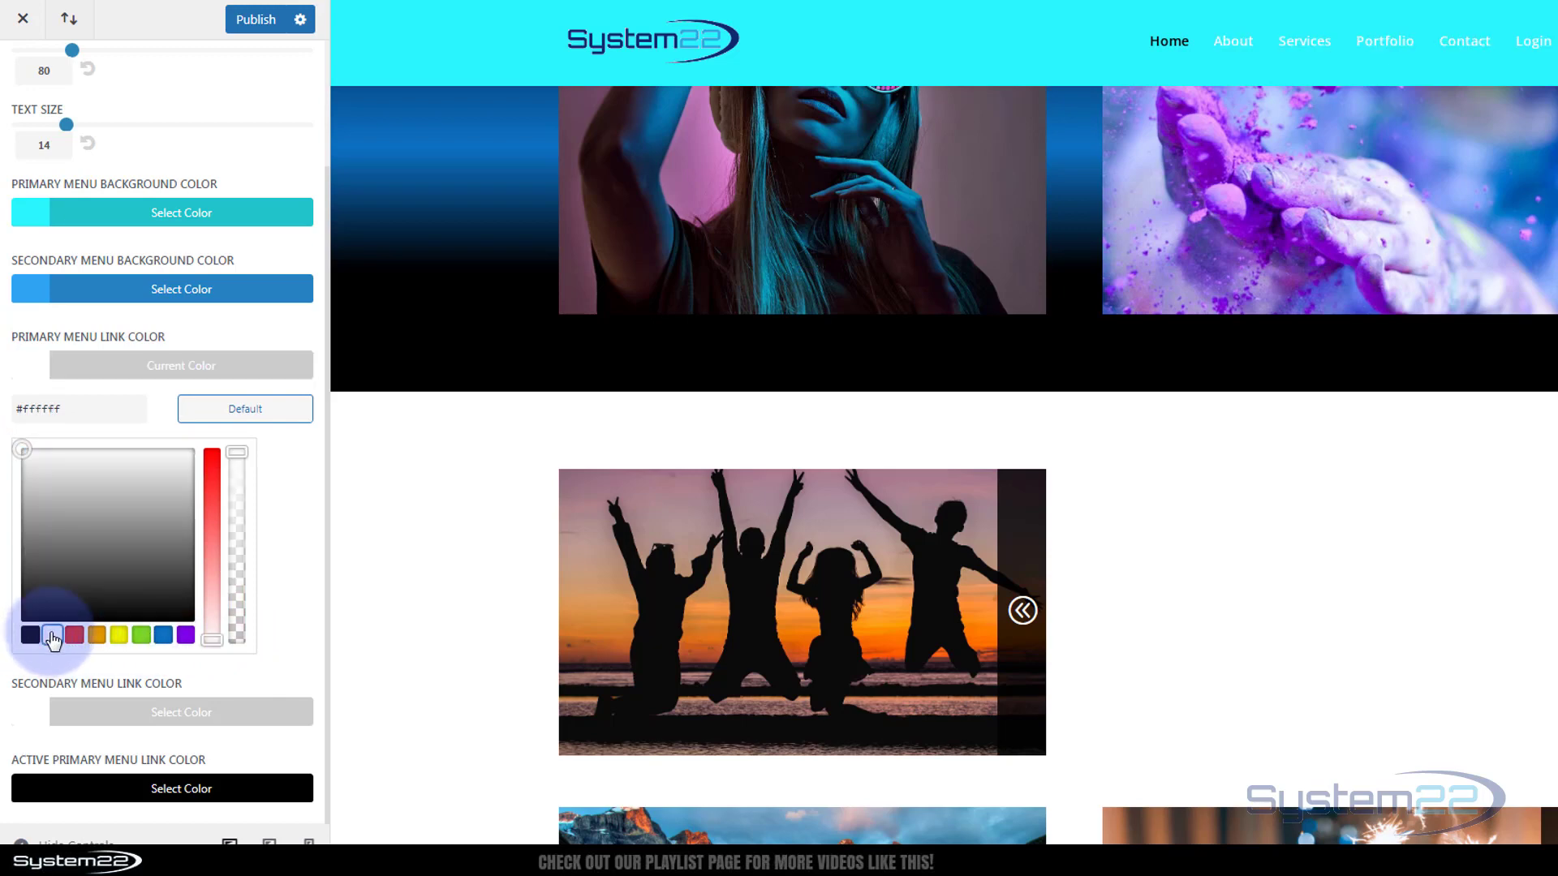
pyautogui.click(47, 657)
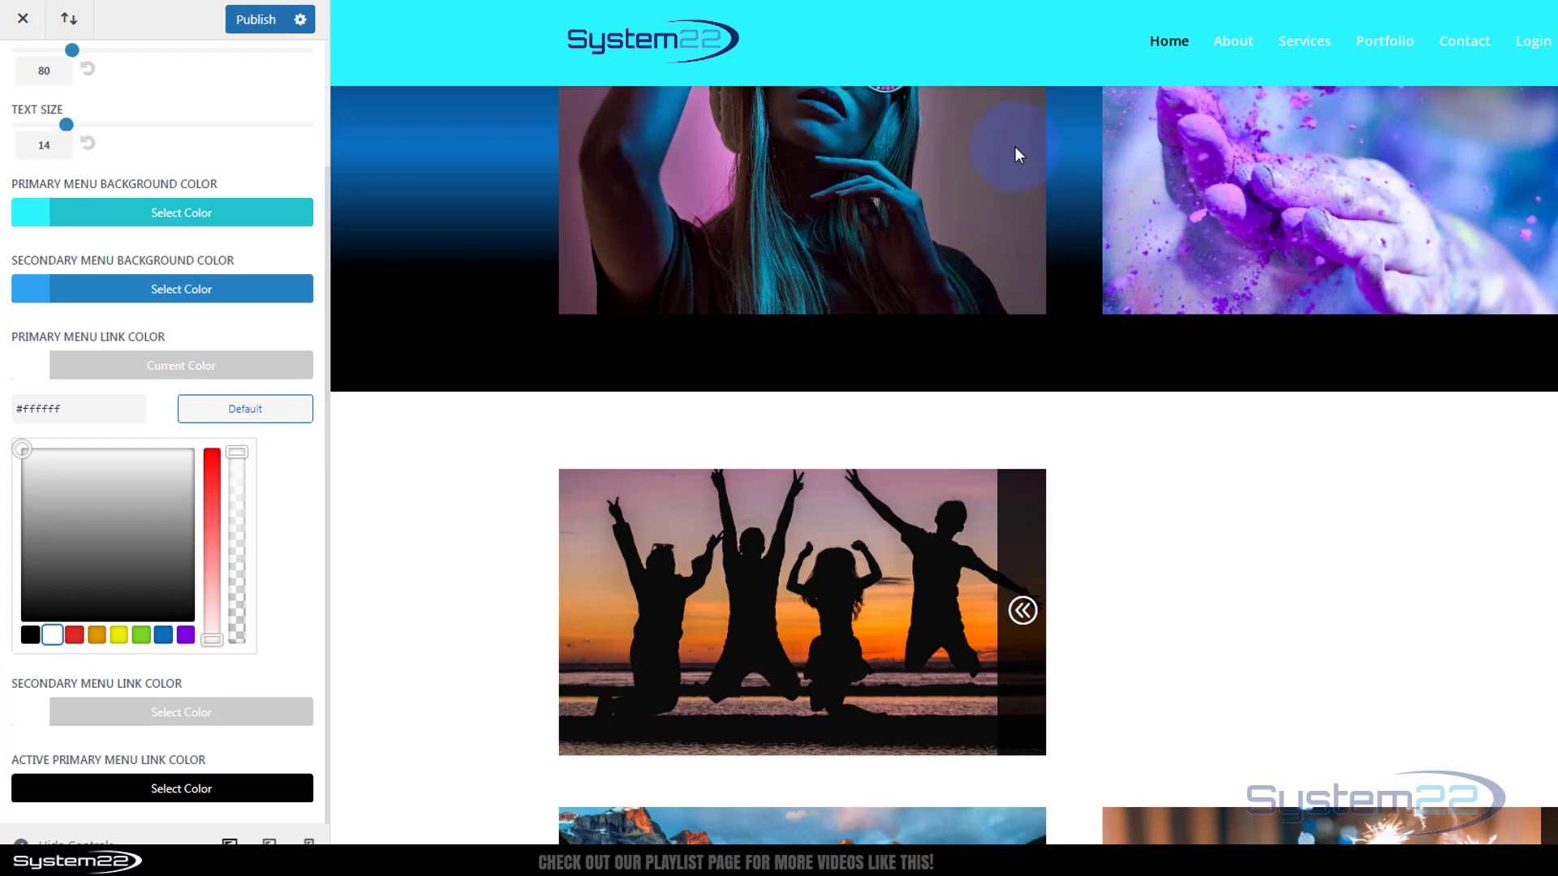
pyautogui.moveTo(91, 728)
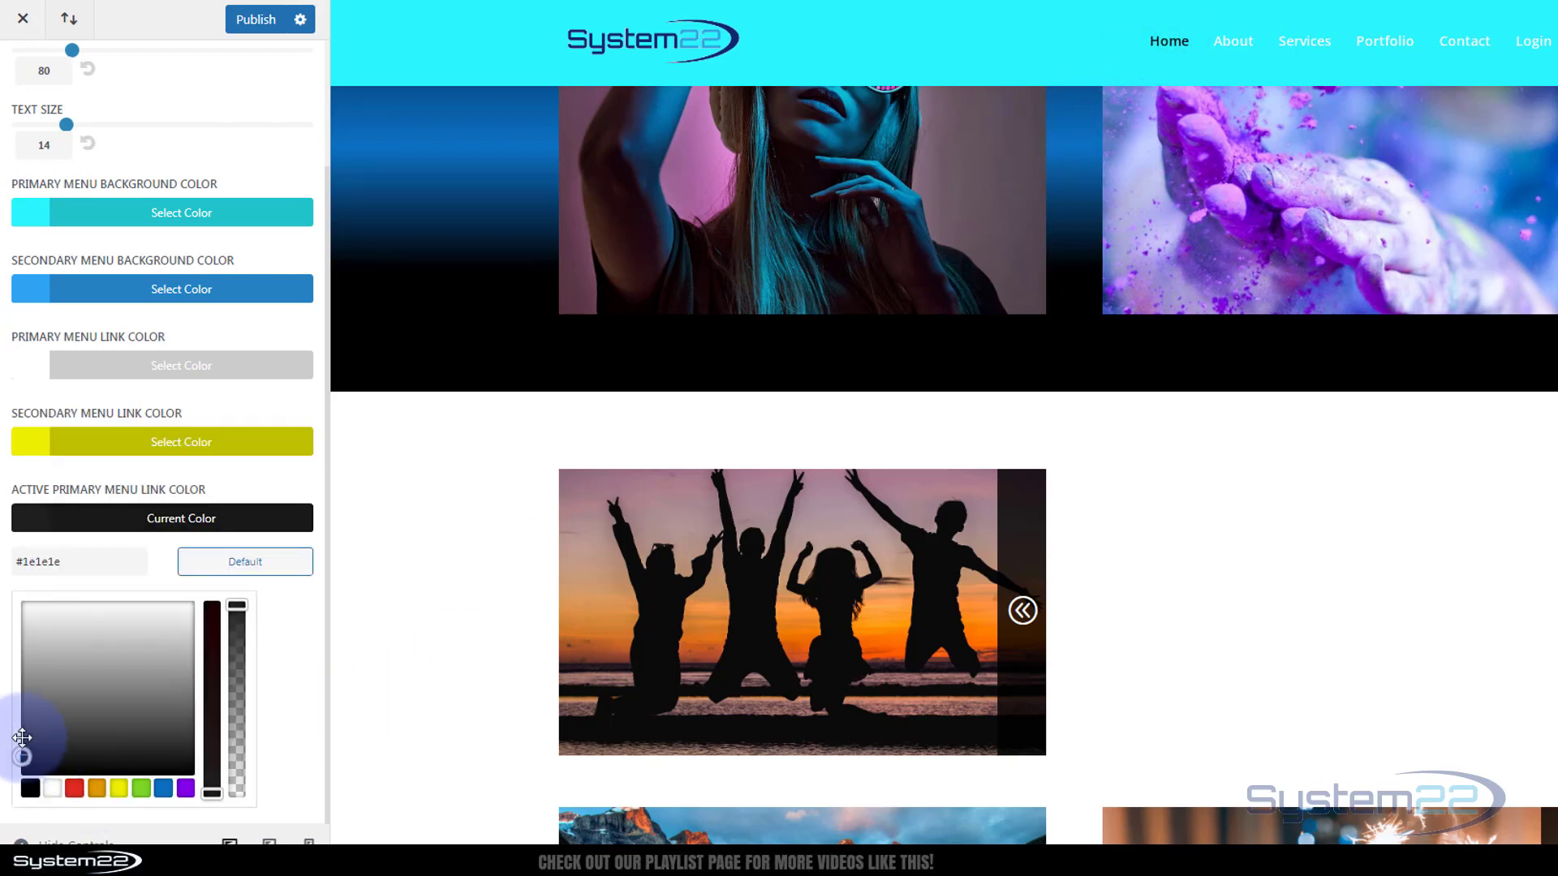
pyautogui.click(123, 692)
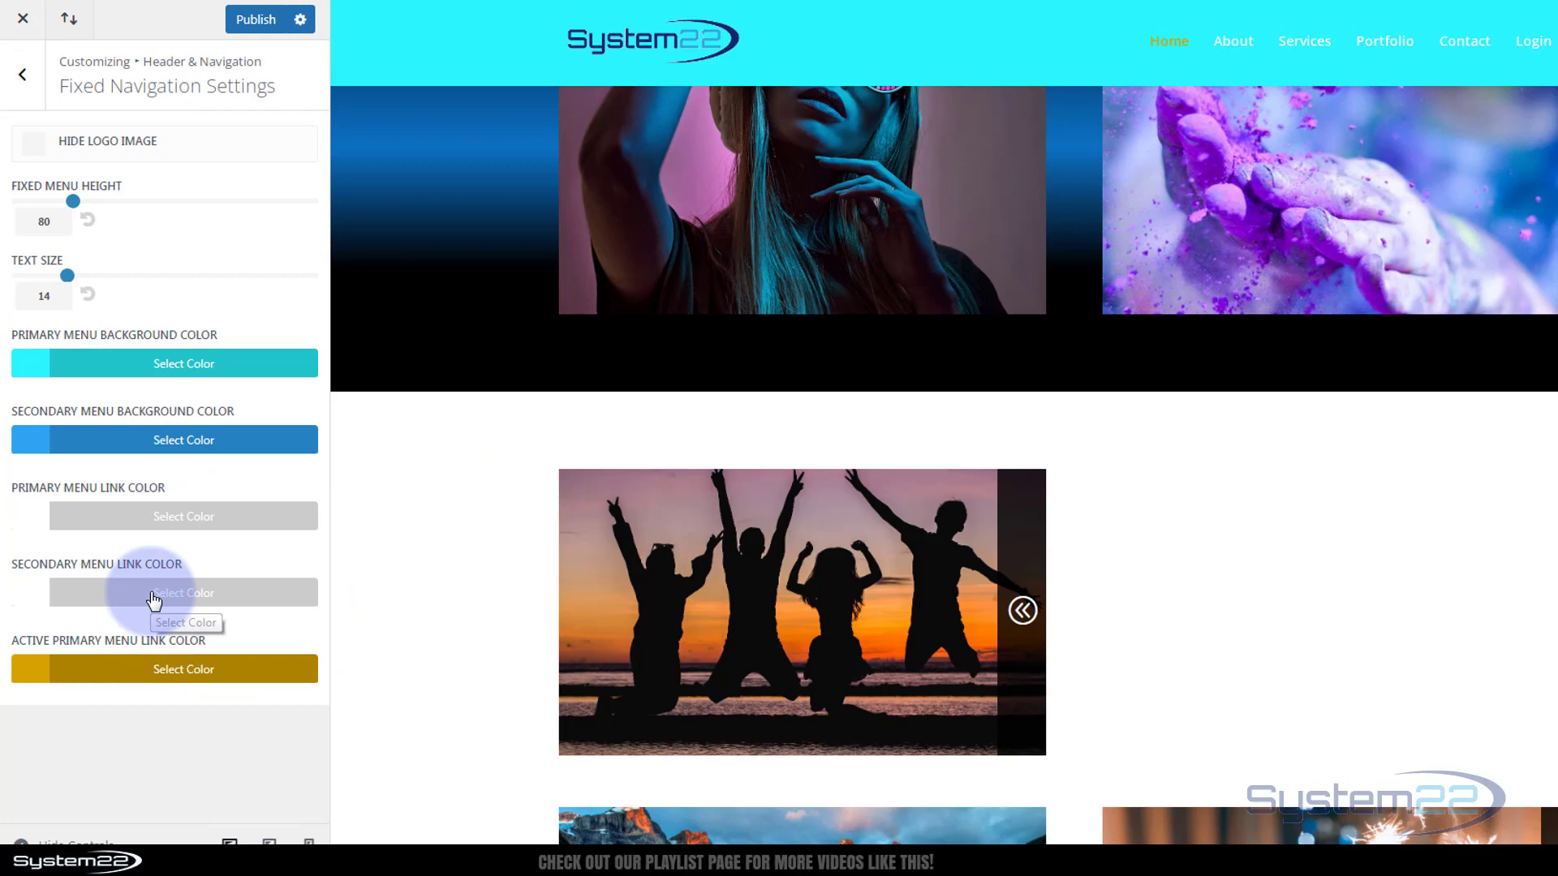
pyautogui.click(33, 141)
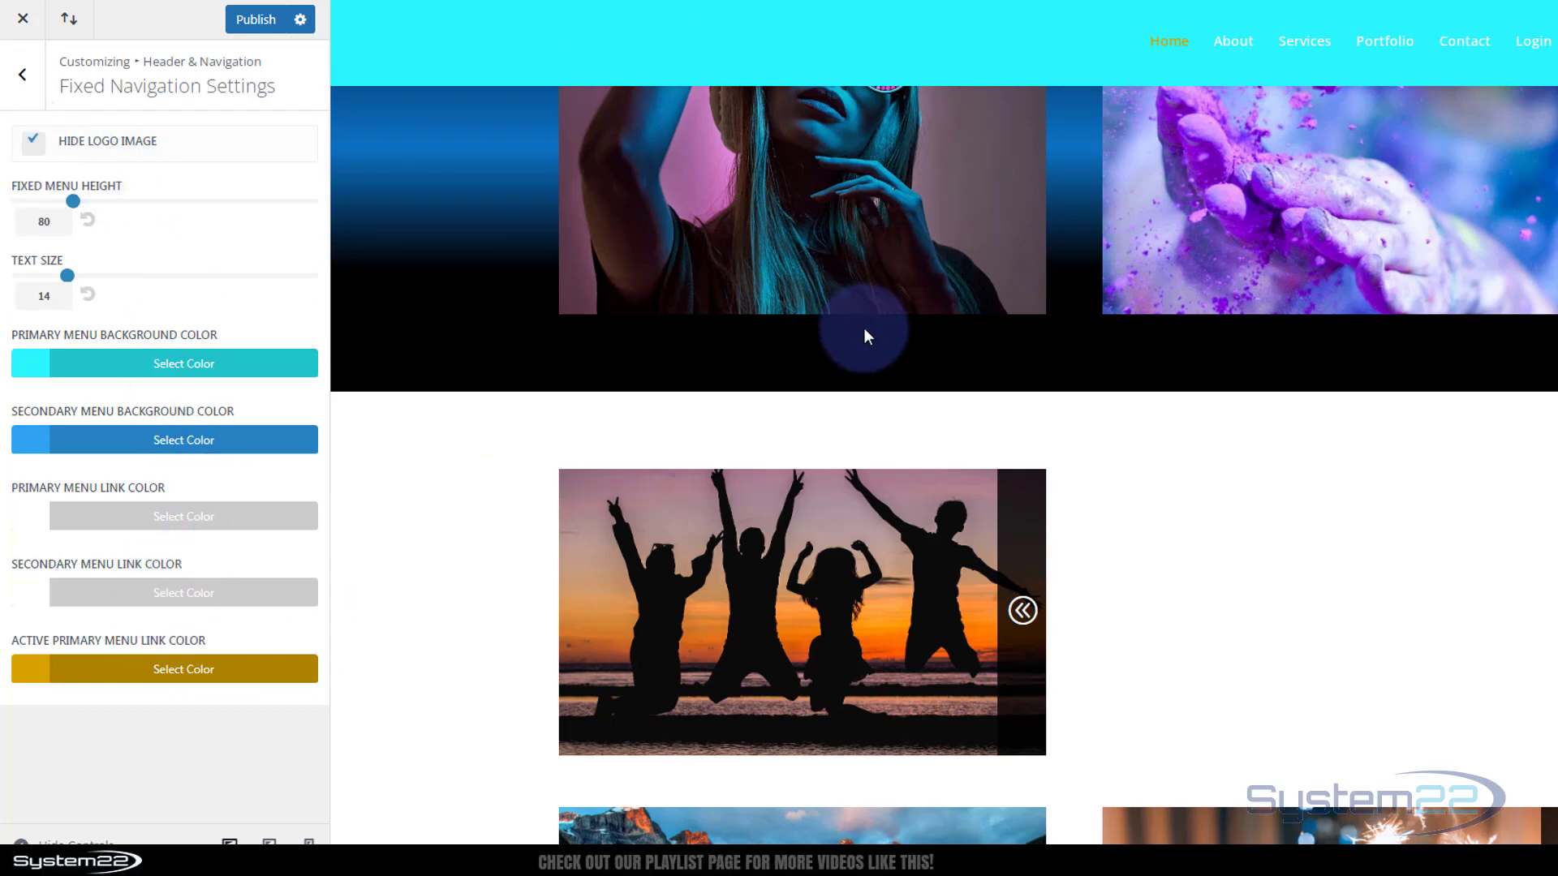
# Untick Hide Logo Image so the fixed header shows the logo again
pyautogui.scroll(-3)
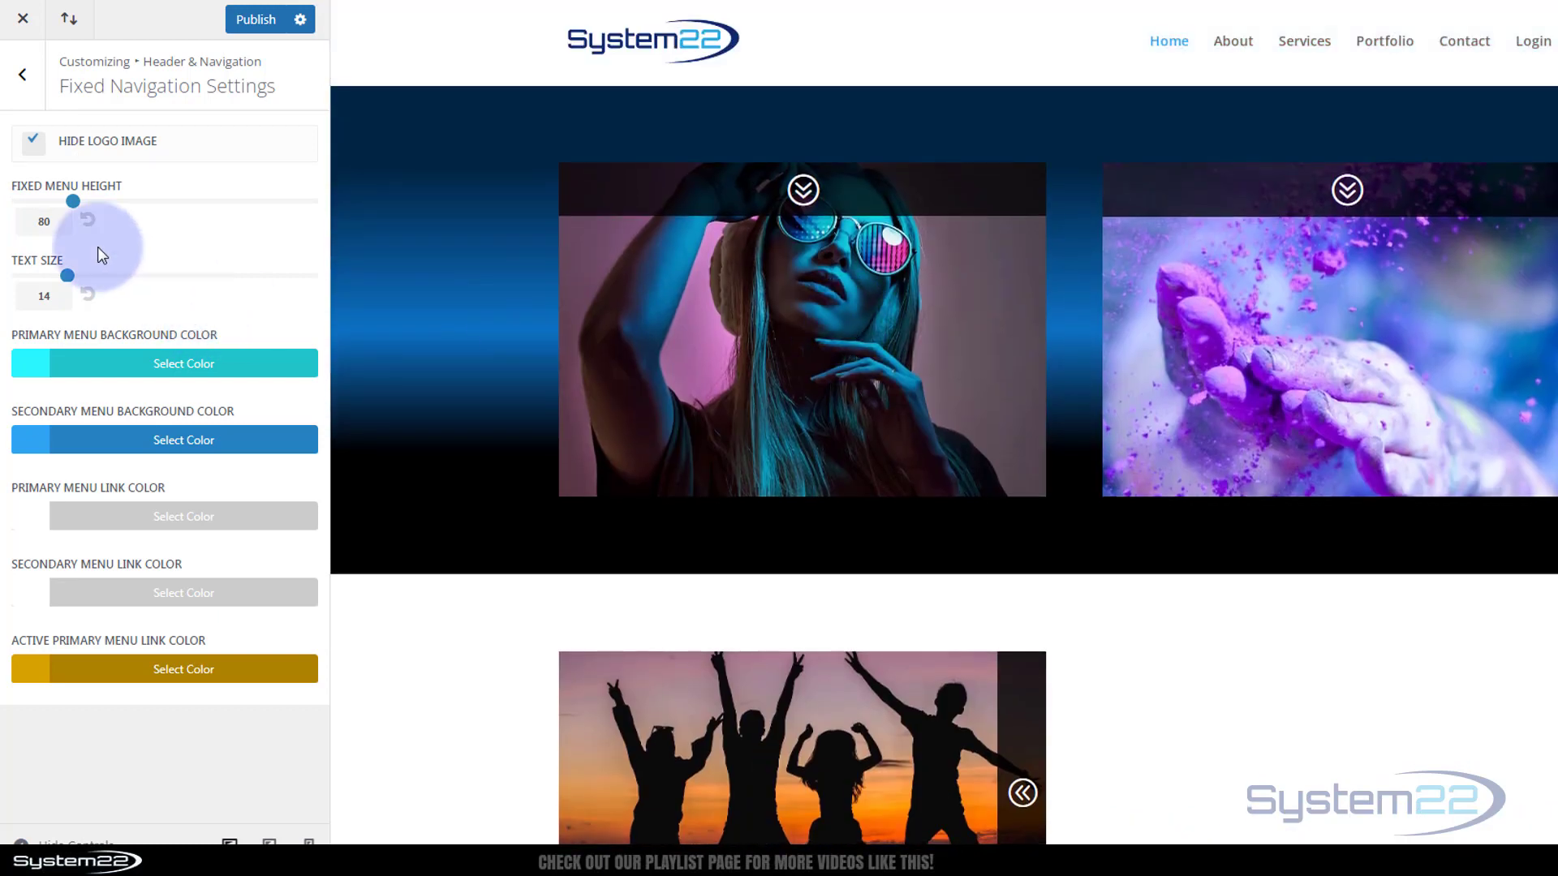
pyautogui.click(33, 141)
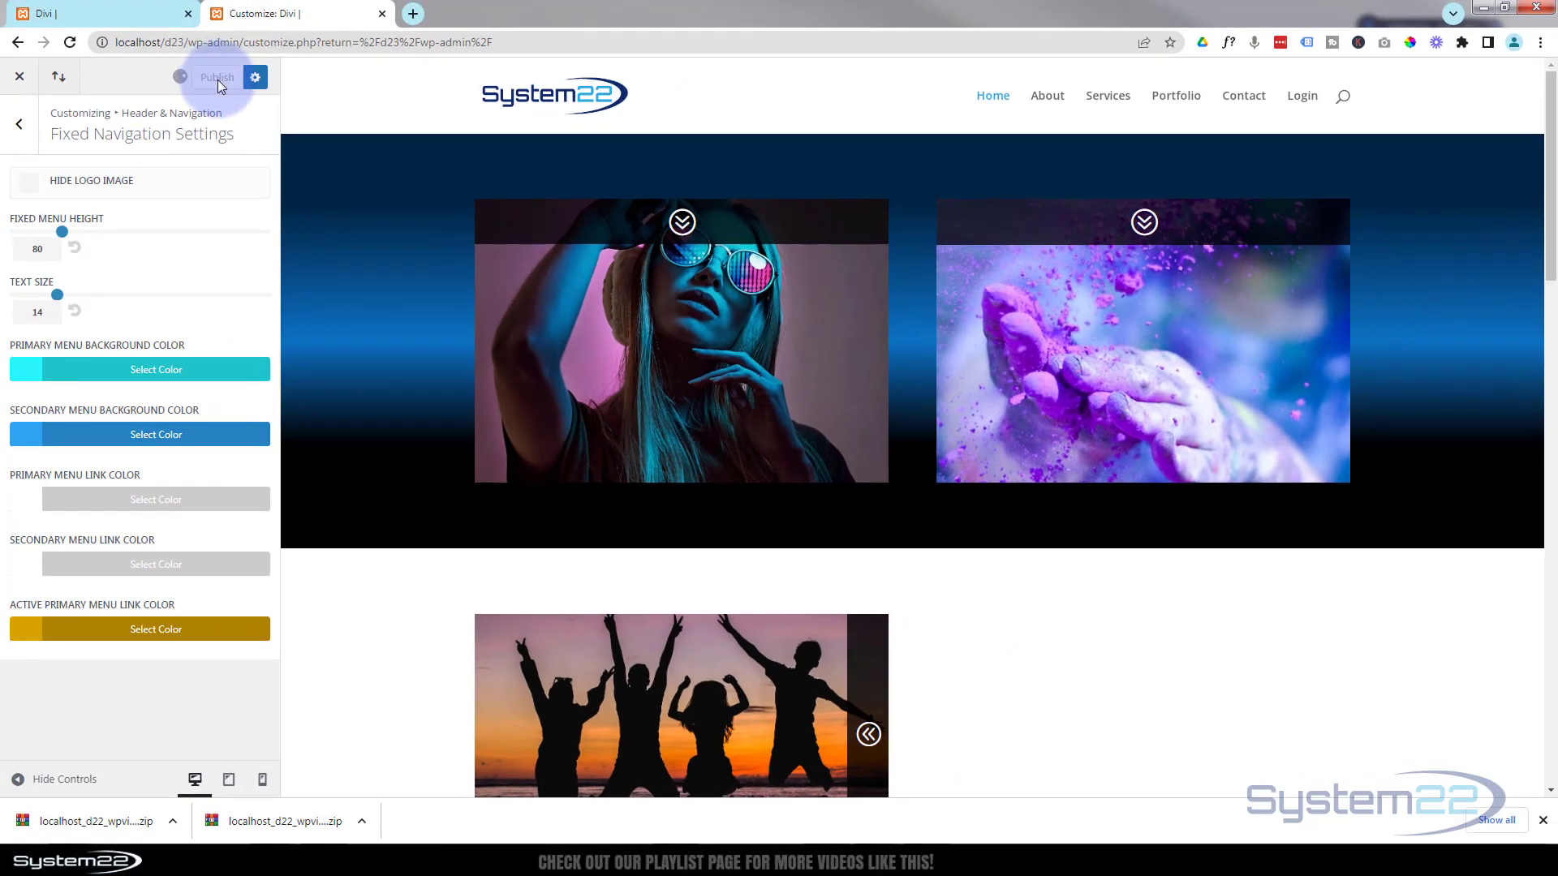
# Reload the live site tab to see the published cyan fixed header
pyautogui.click(217, 77)
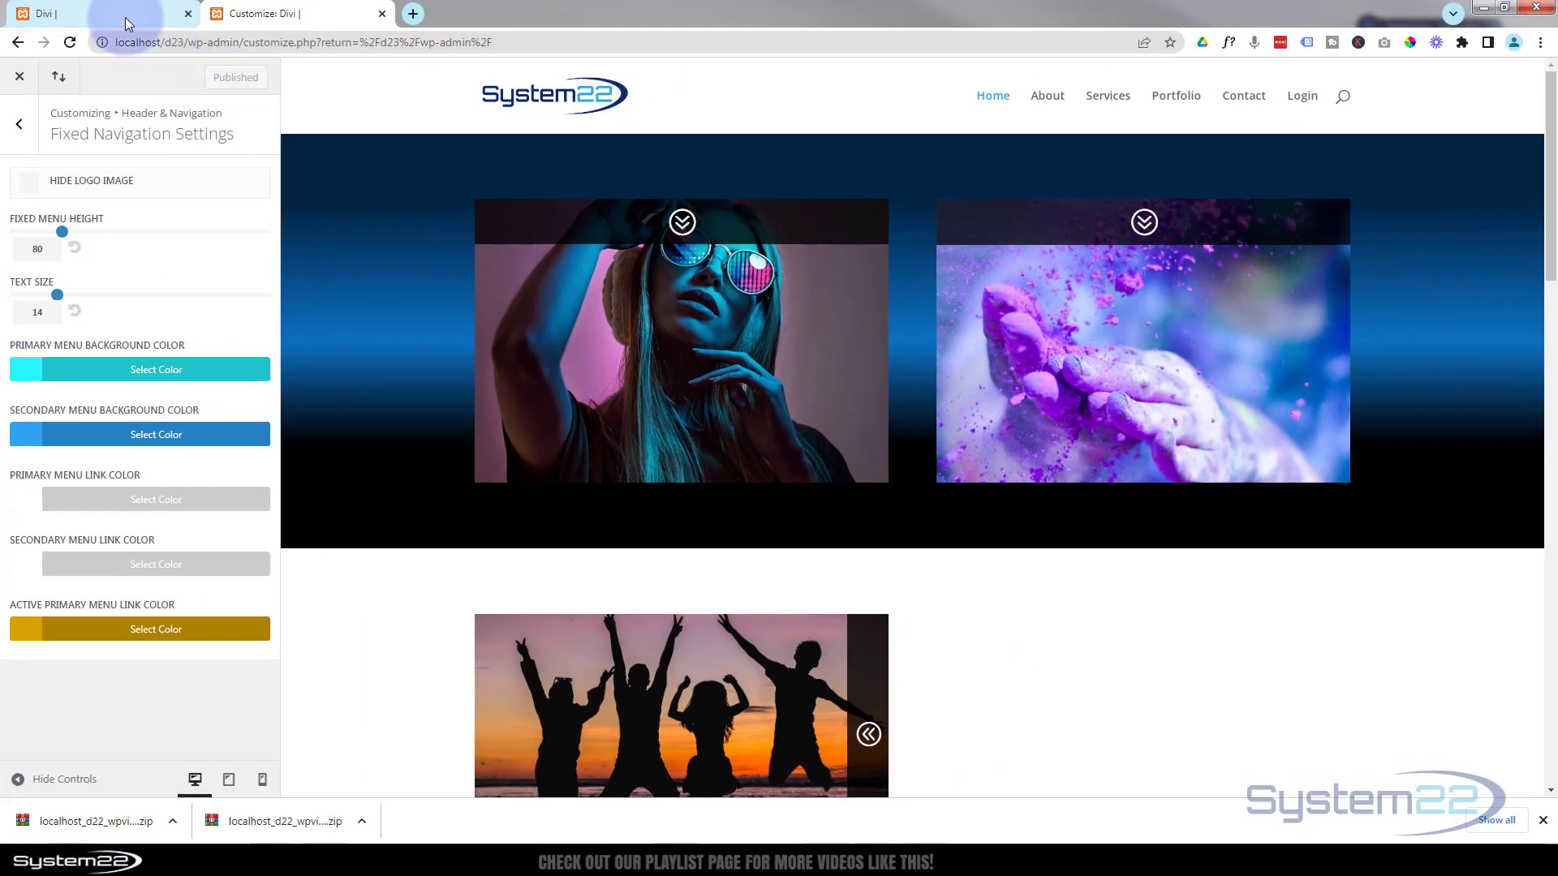
pyautogui.click(81, 12)
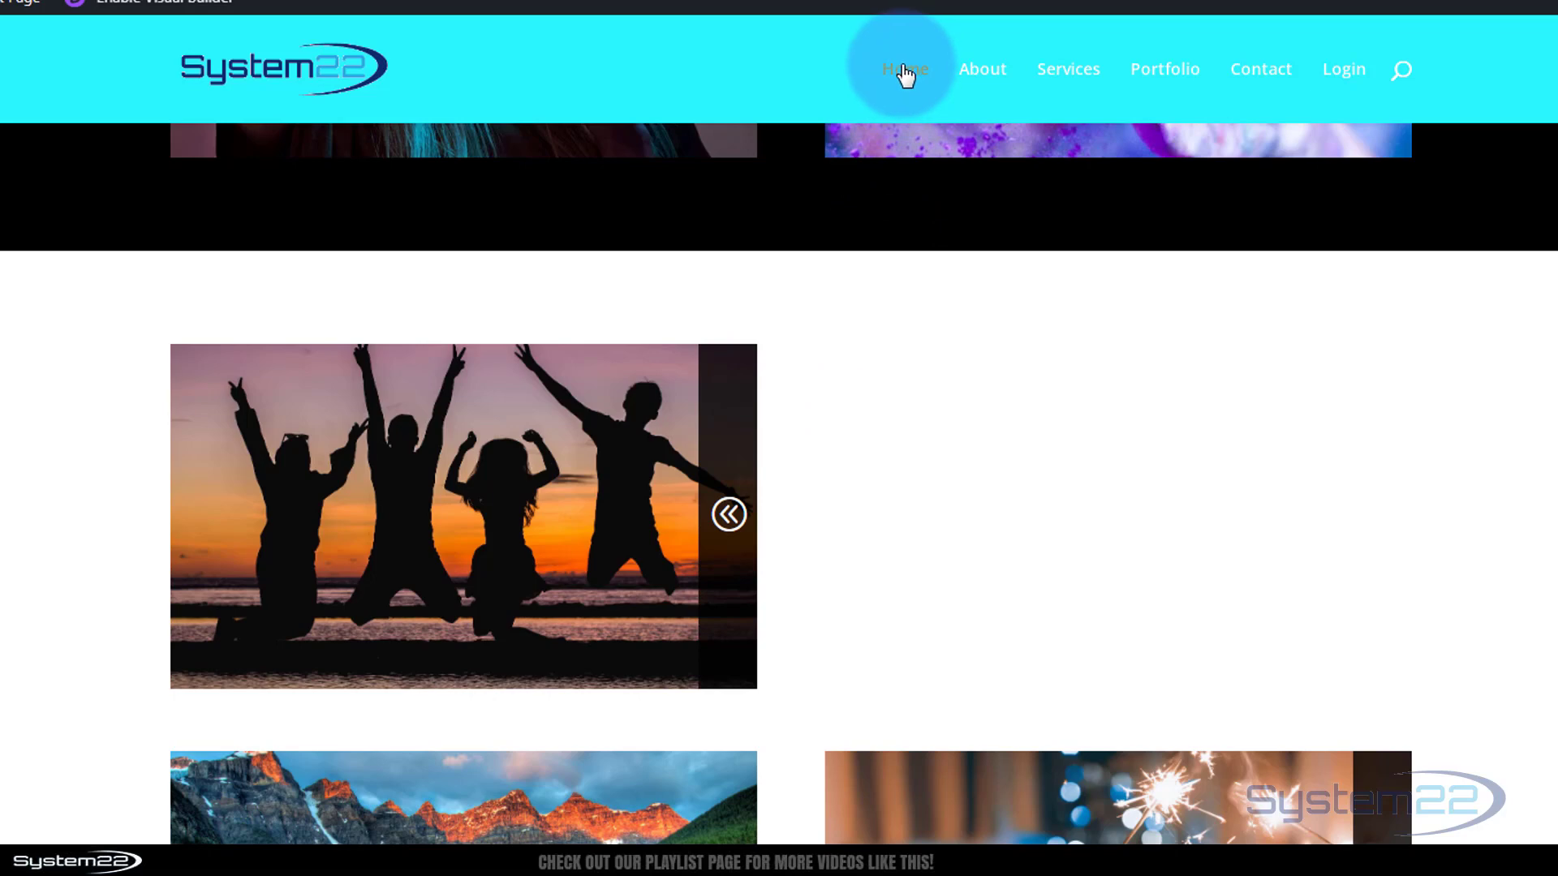
pyautogui.moveTo(1194, 71)
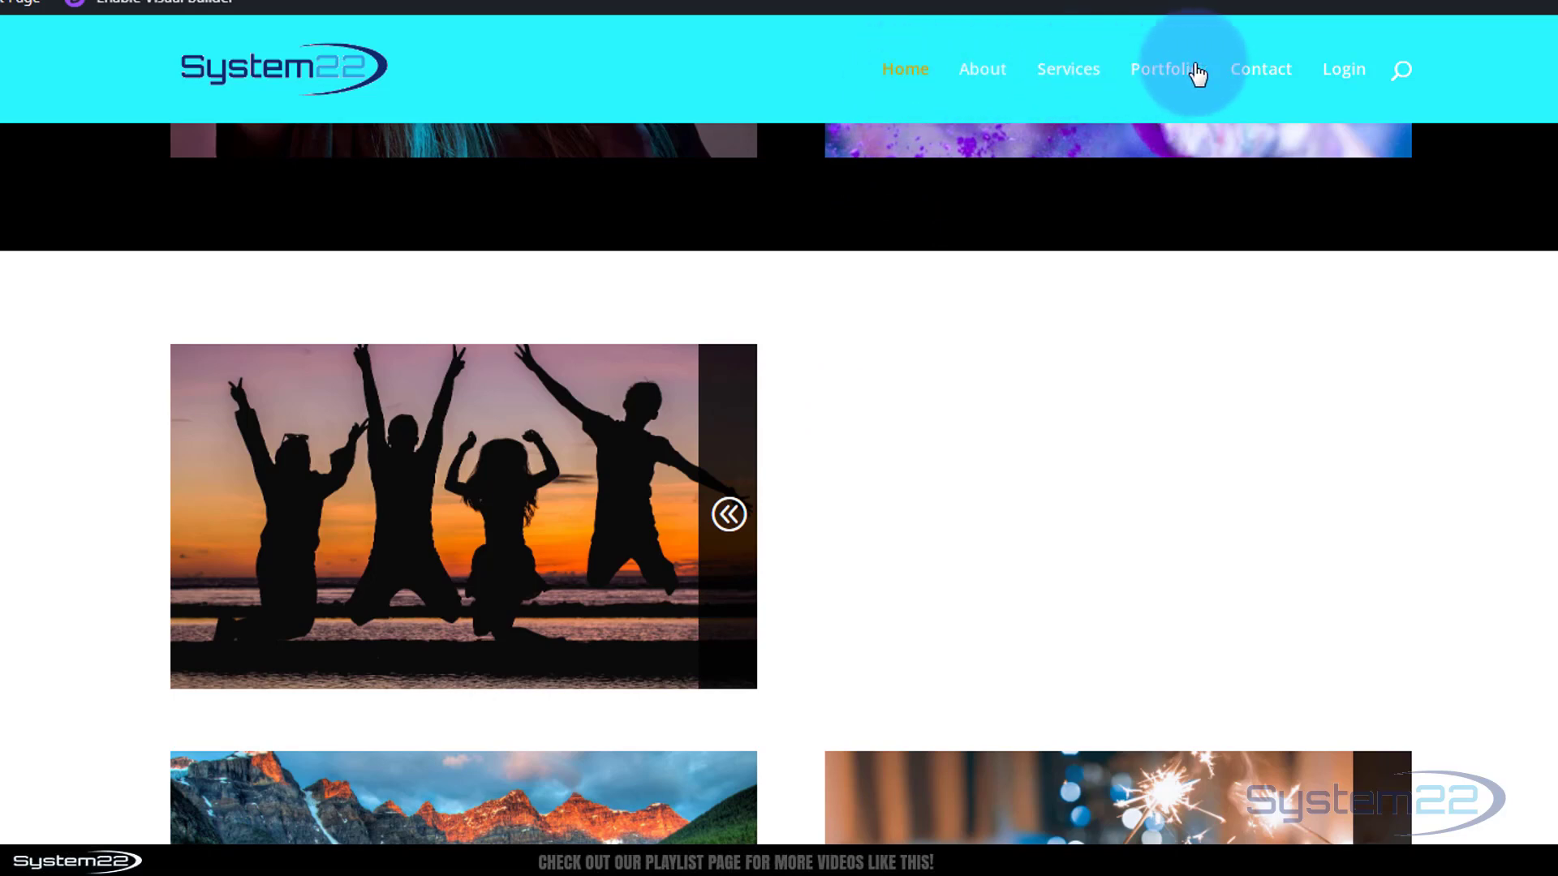